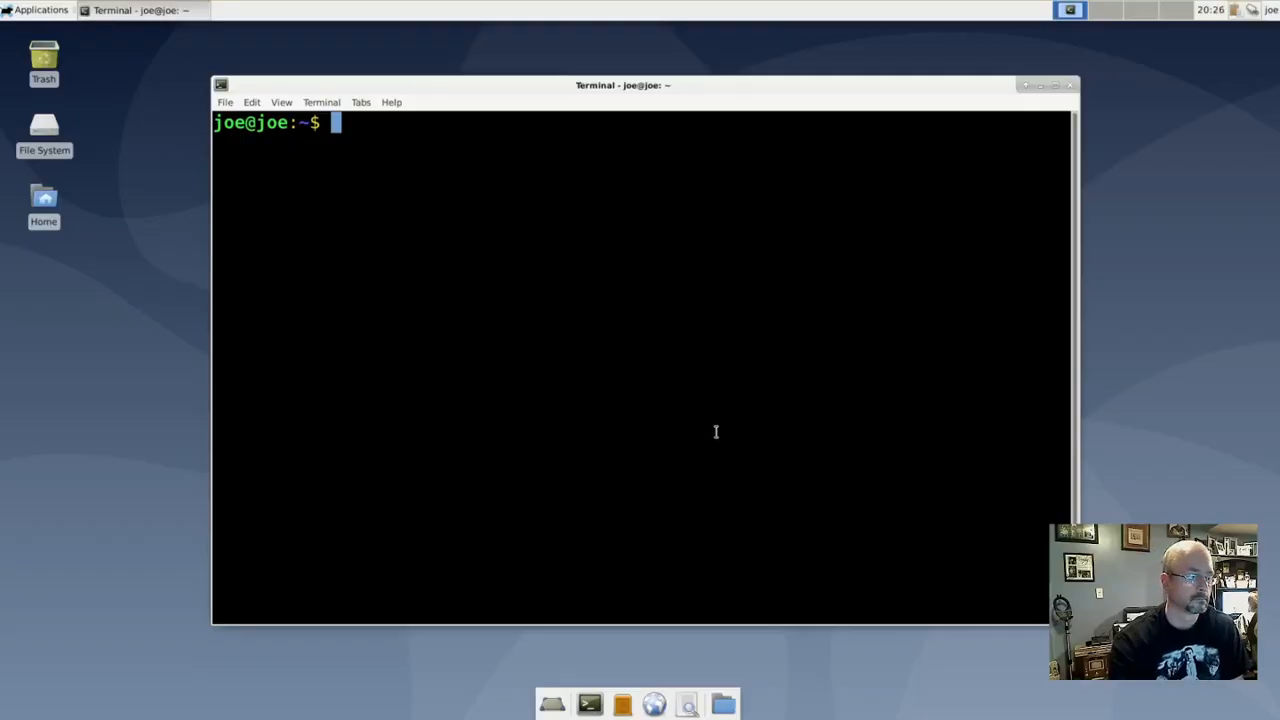
- Check the networking service status with systemctl and return to the prompt
type("sys")
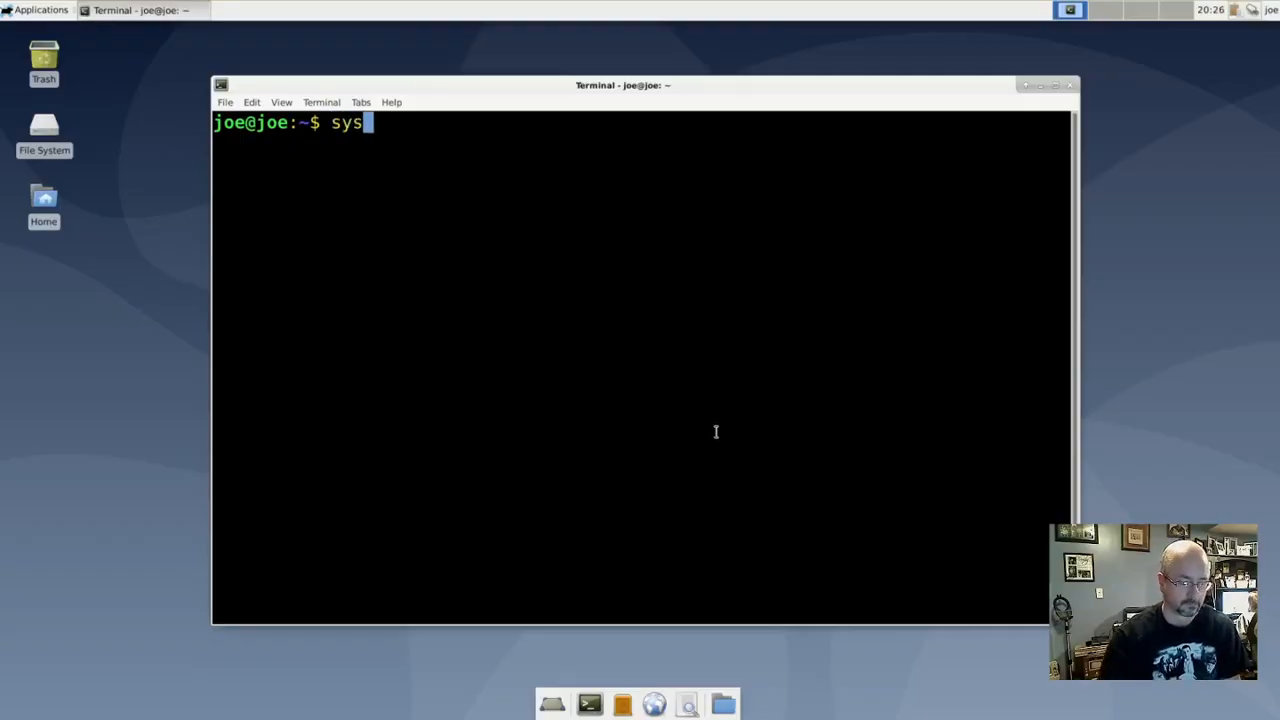
type("temctl s")
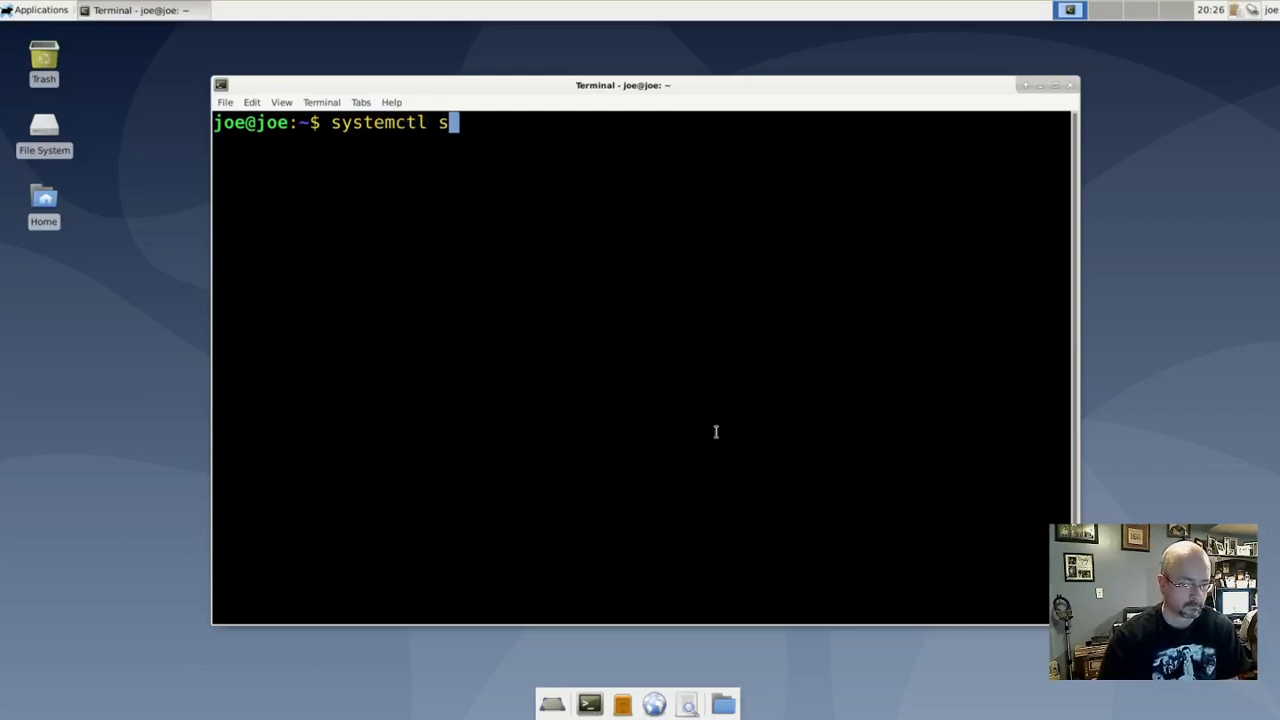
type("tatus")
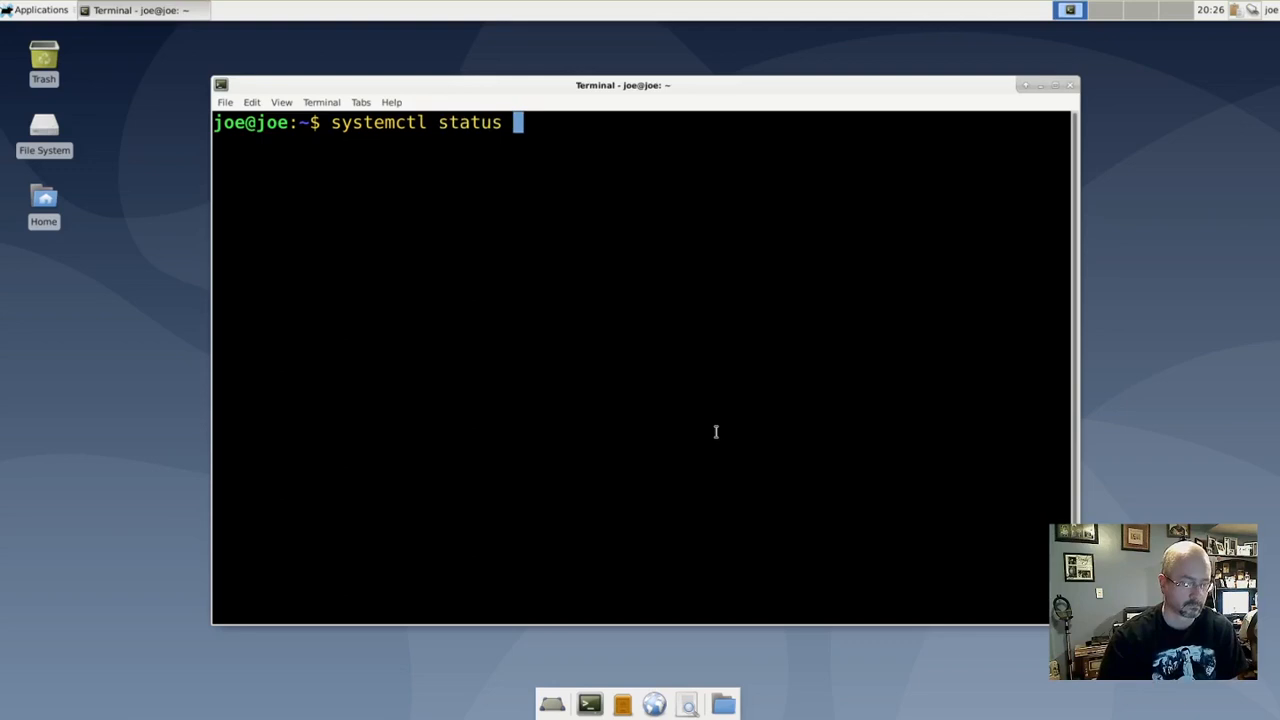
type("networking")
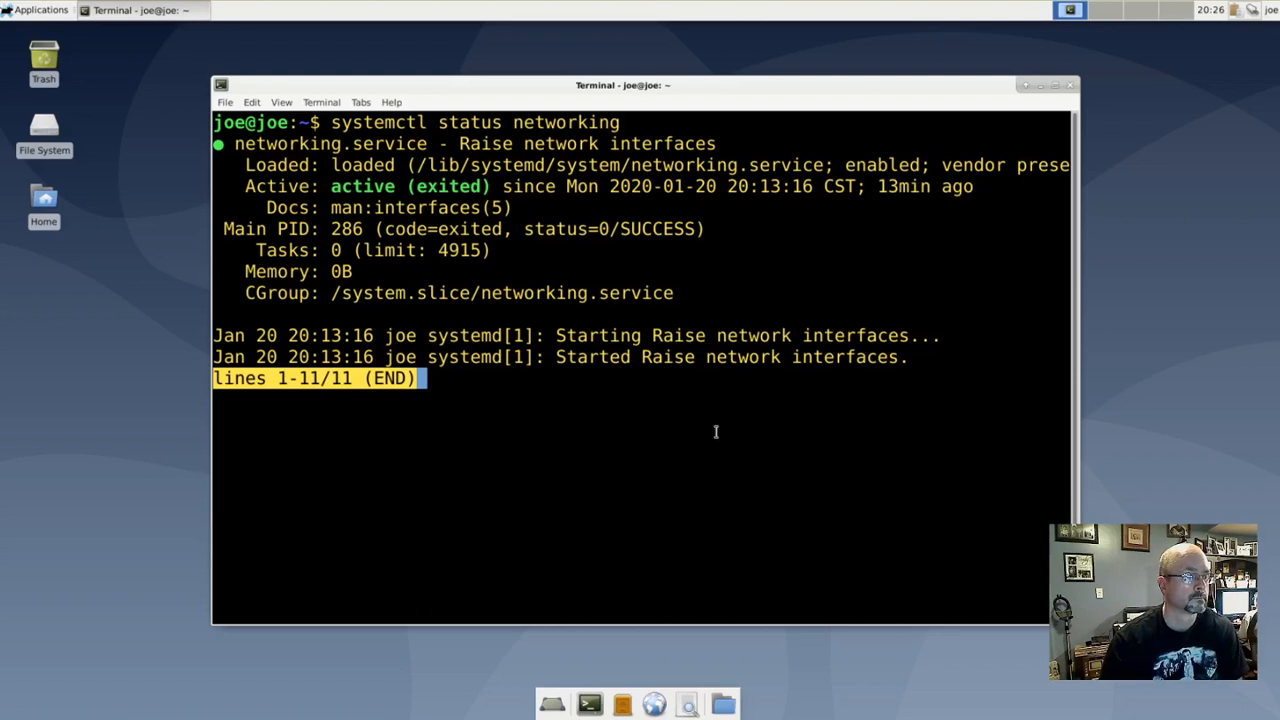
key("q")
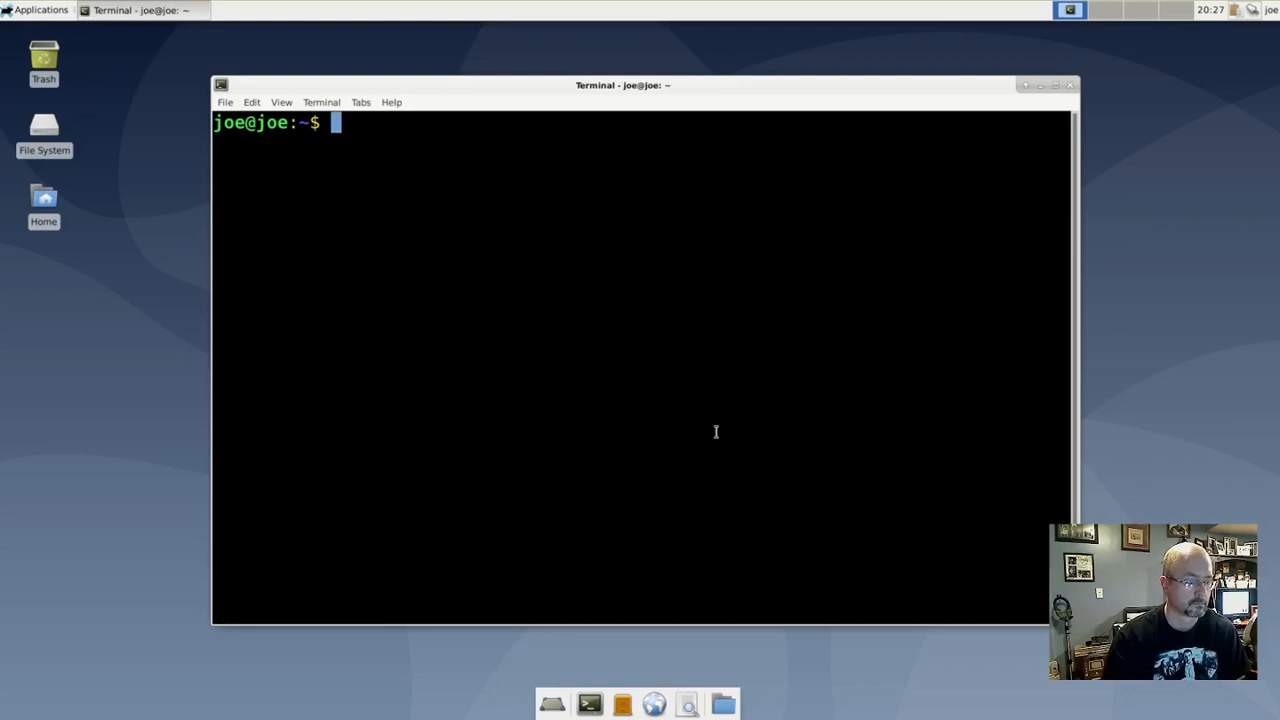
- Stop the networking service with 'systemctl stop networking', authenticating when prompted
type("systemctl")
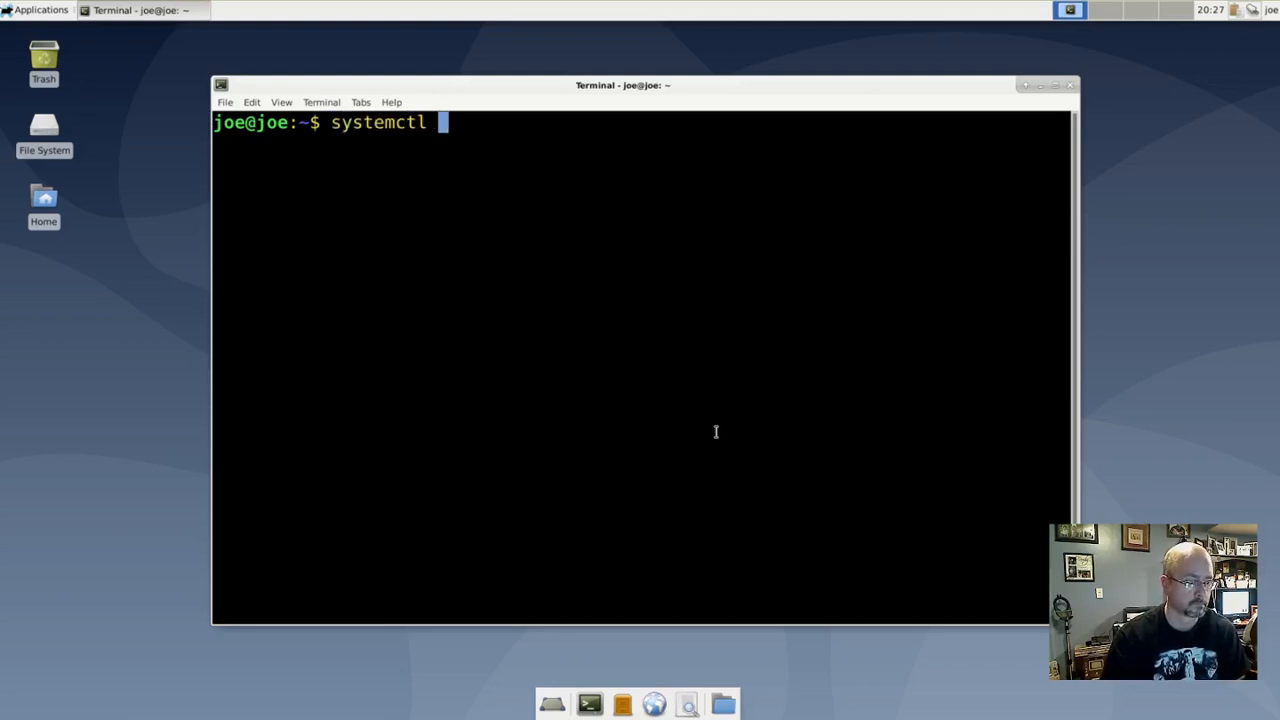
type("stop")
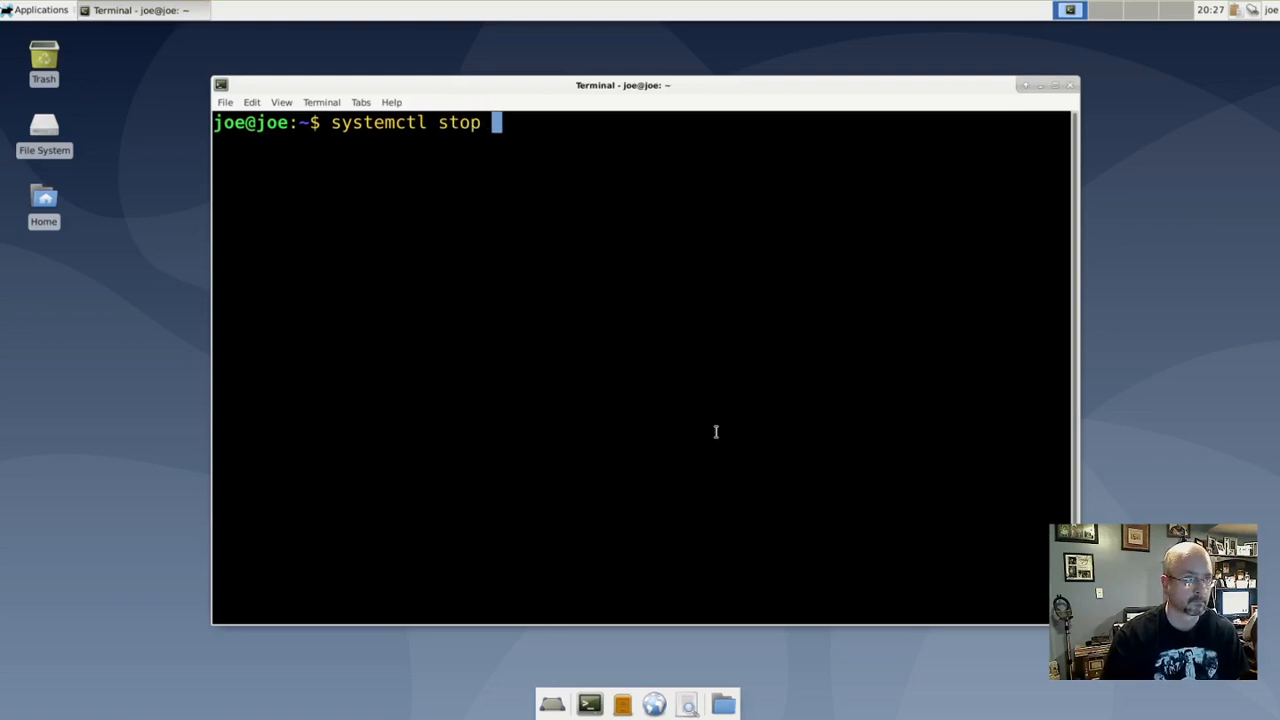
type("networking")
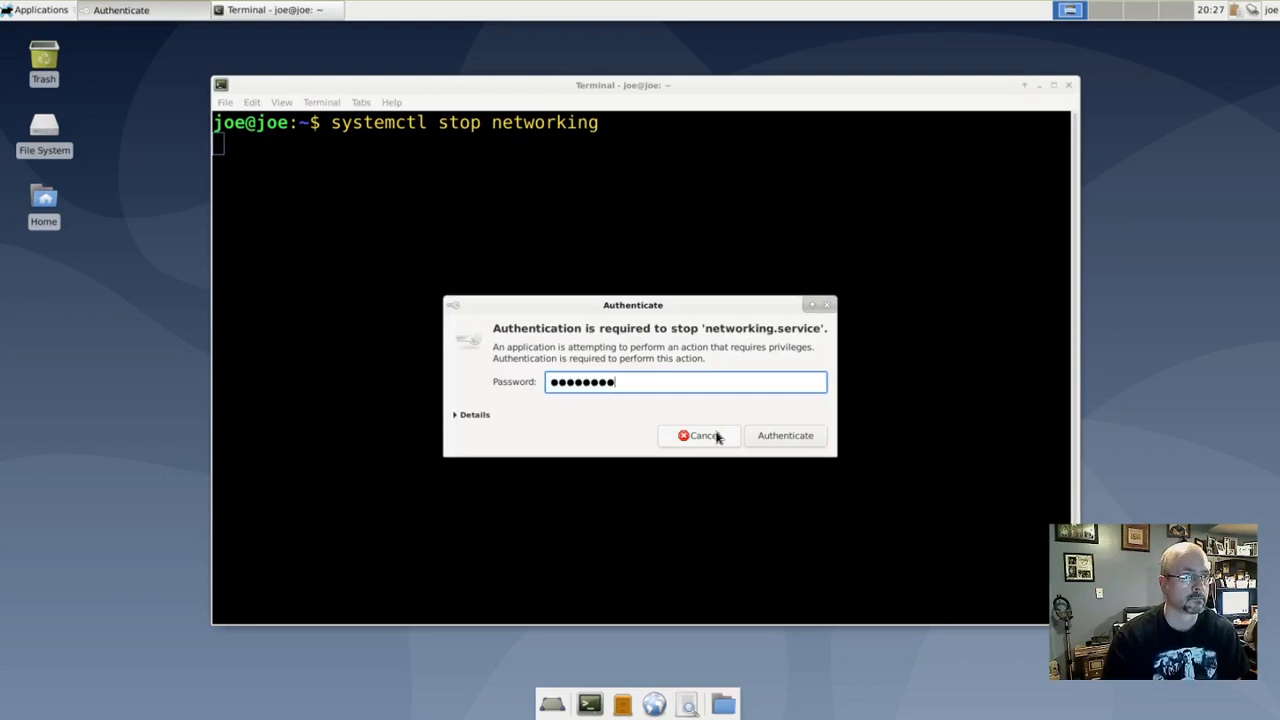
left_click(784, 436)
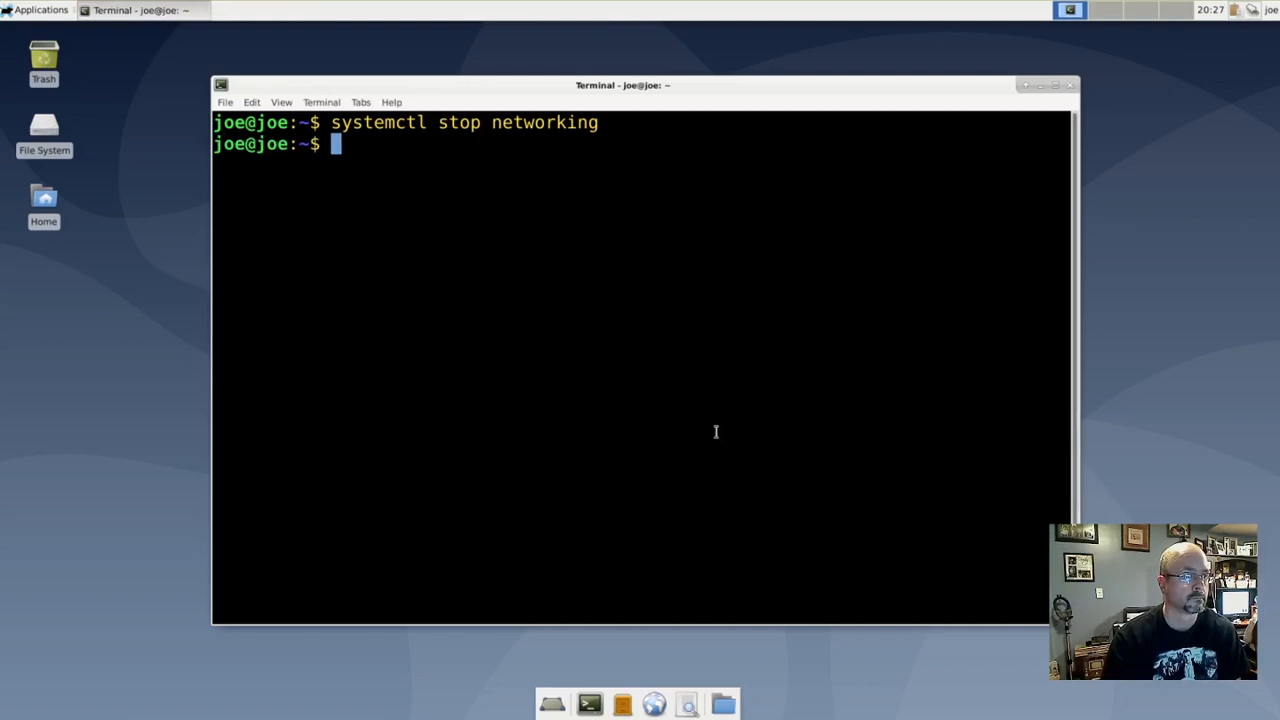
- Run 'systemctl status networking' to see the service now inactive (dead)
type("sy")
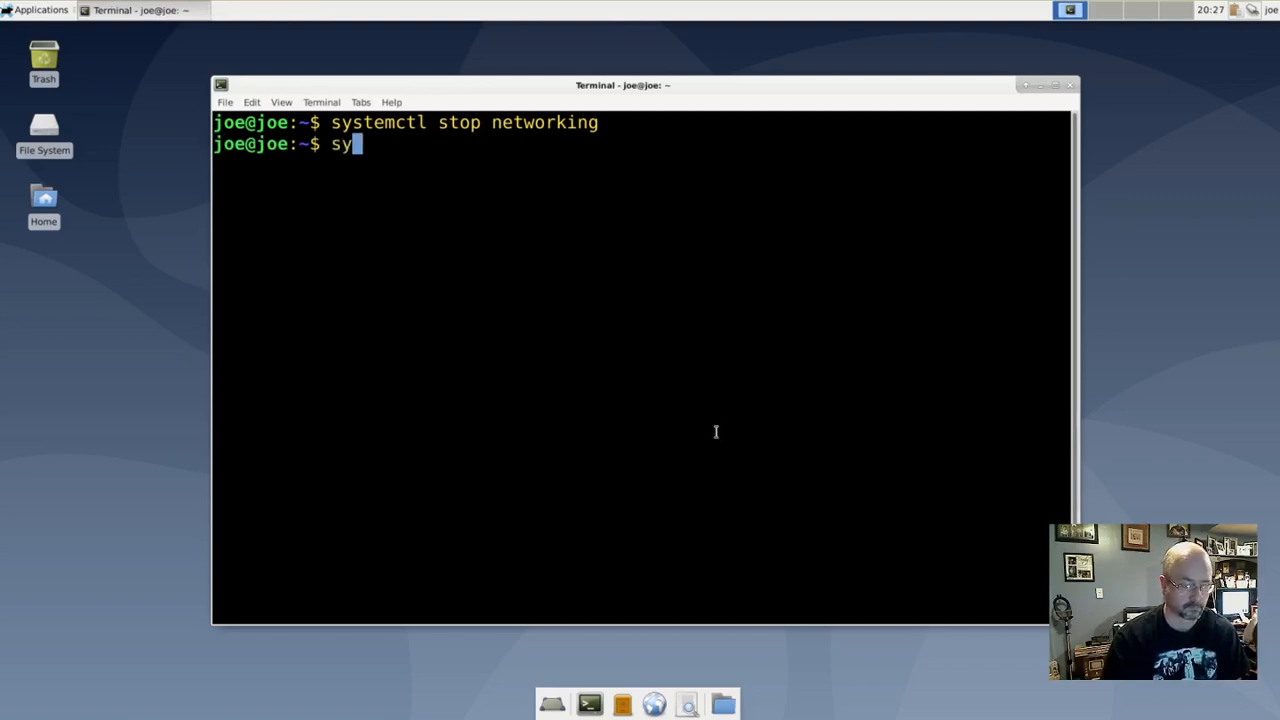
type("stemct")
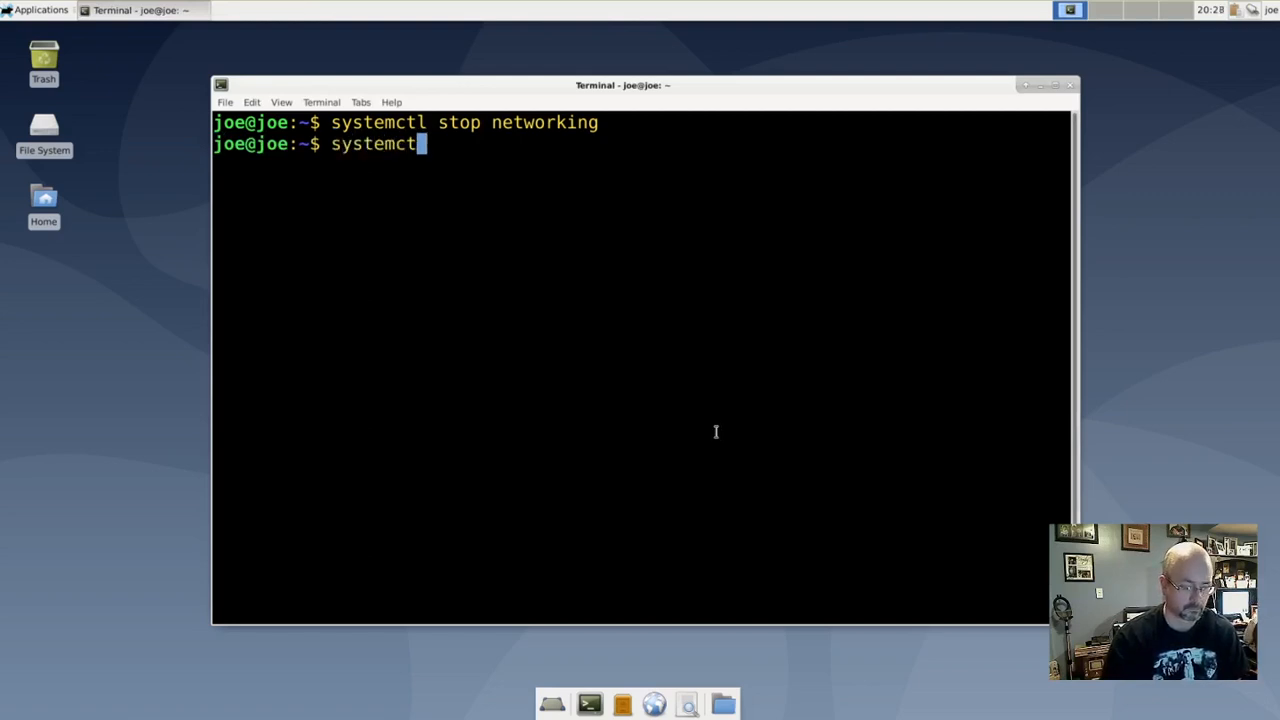
type("\" \"")
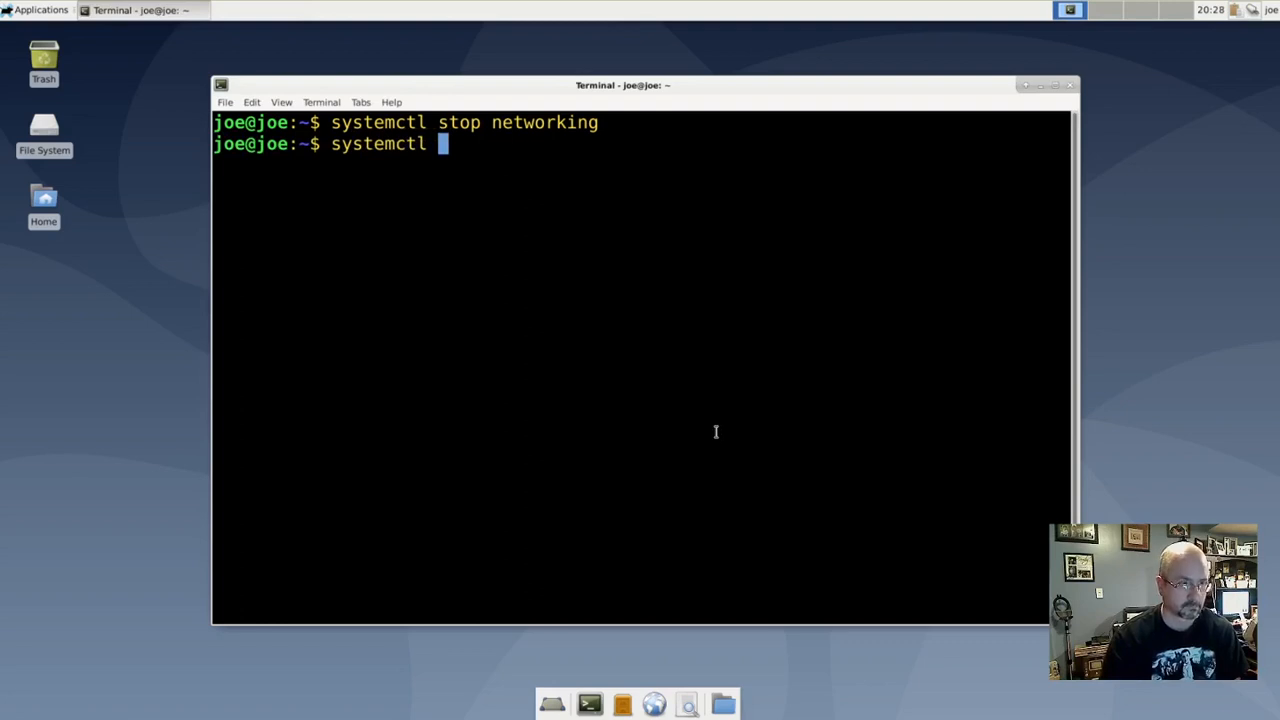
type("status")
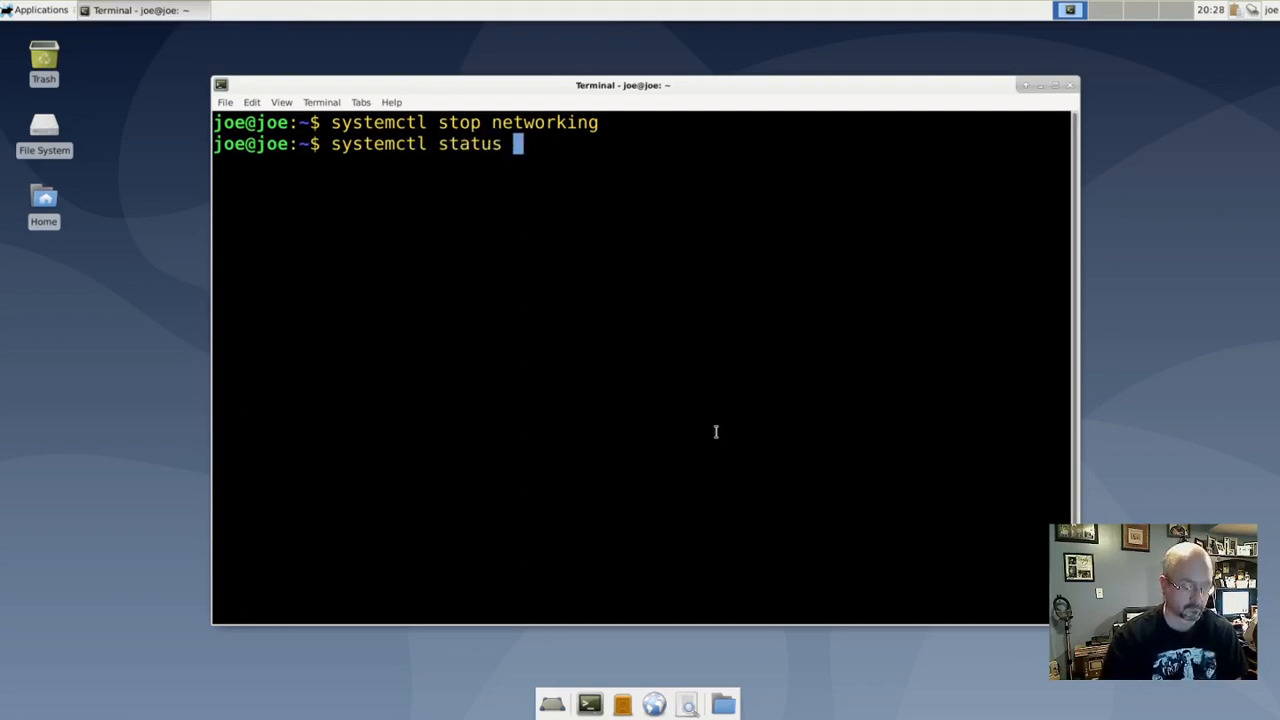
type("networking")
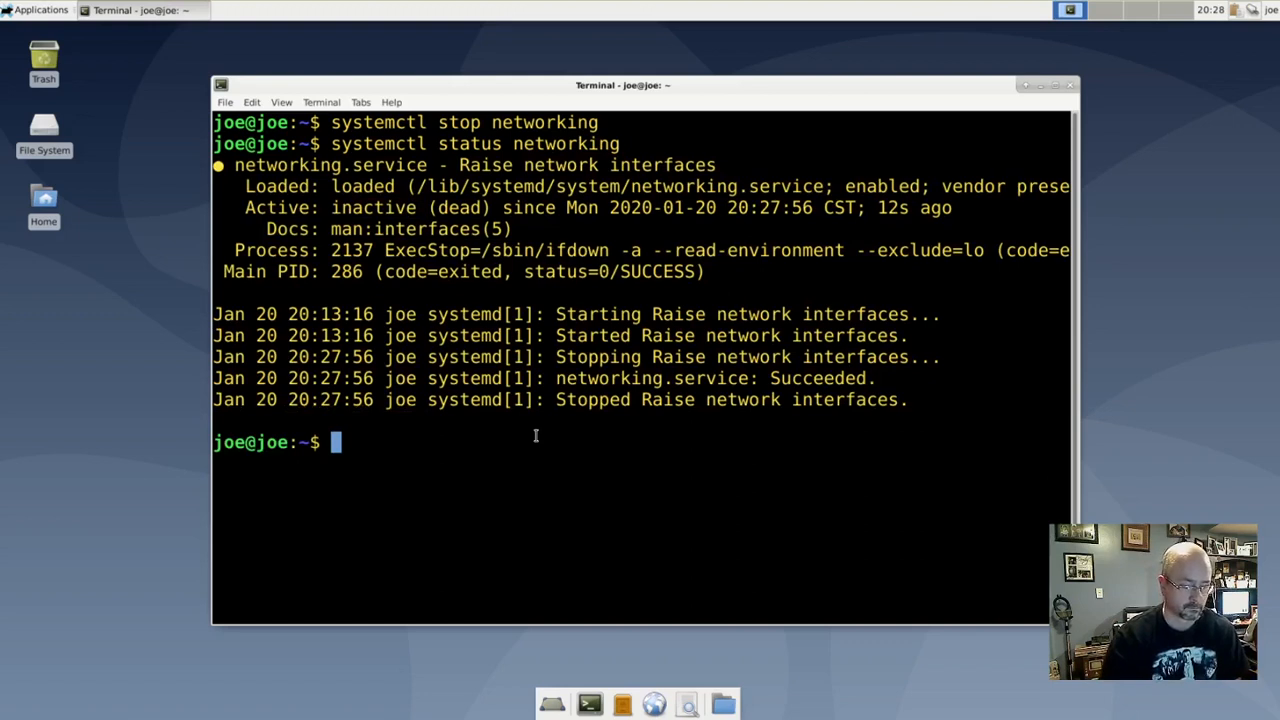
- Start the networking service with 'systemctl start networking', entering the password to authenticate
type("system")
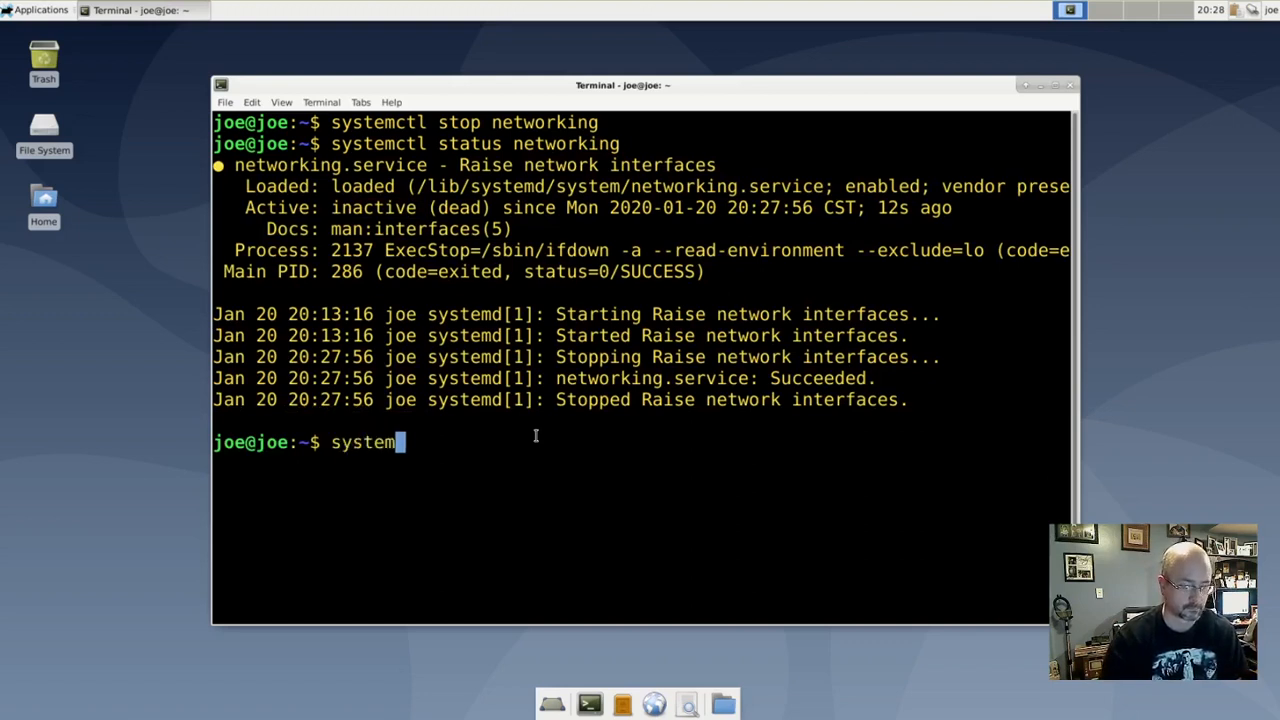
type("ctl")
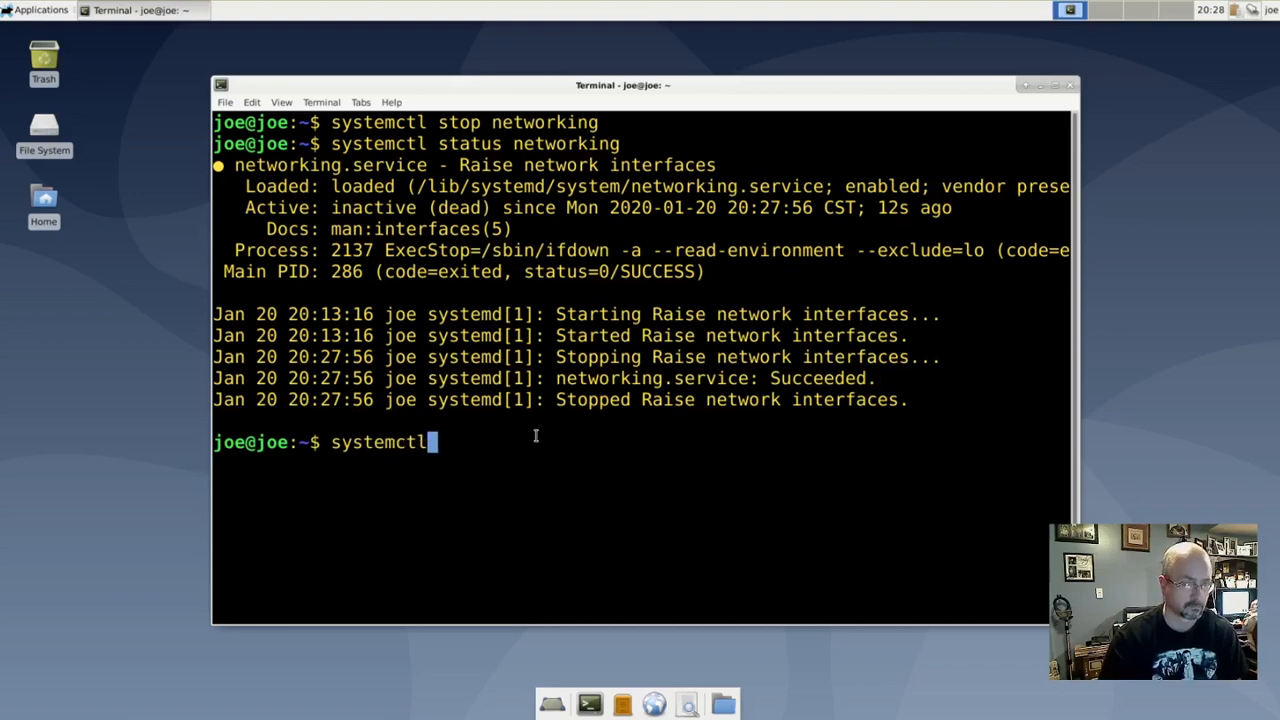
type("st")
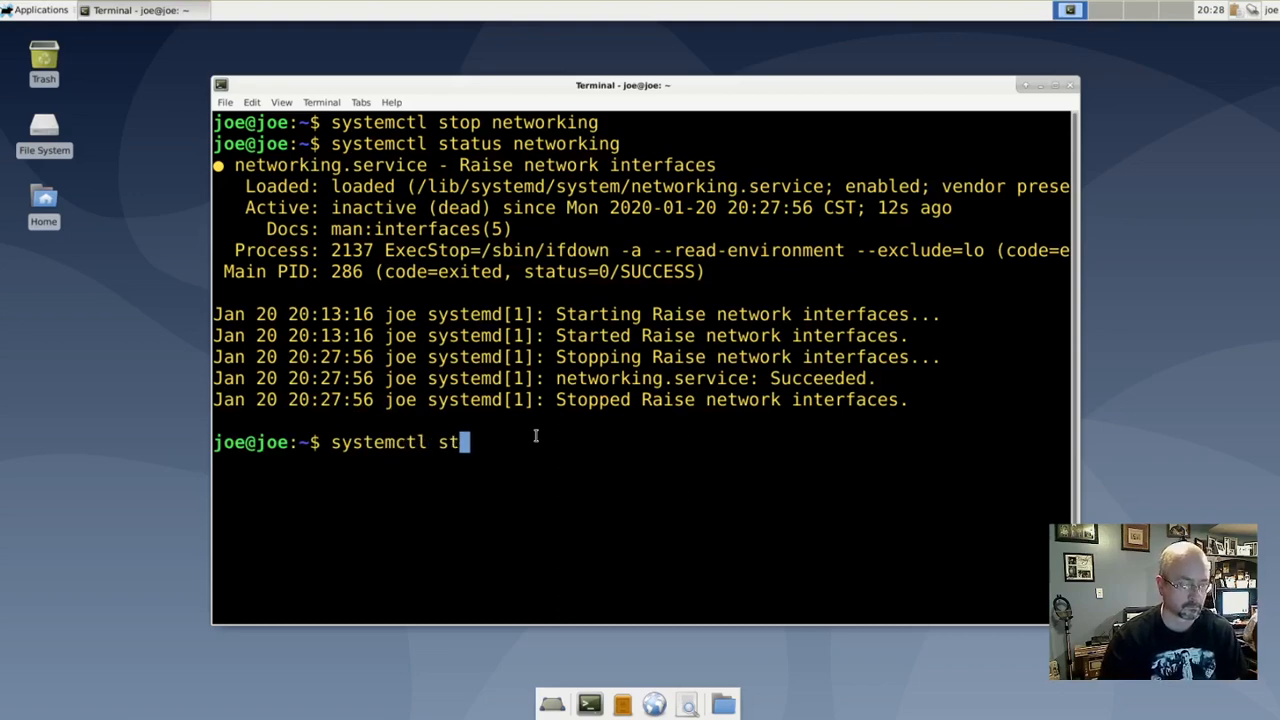
type("art n")
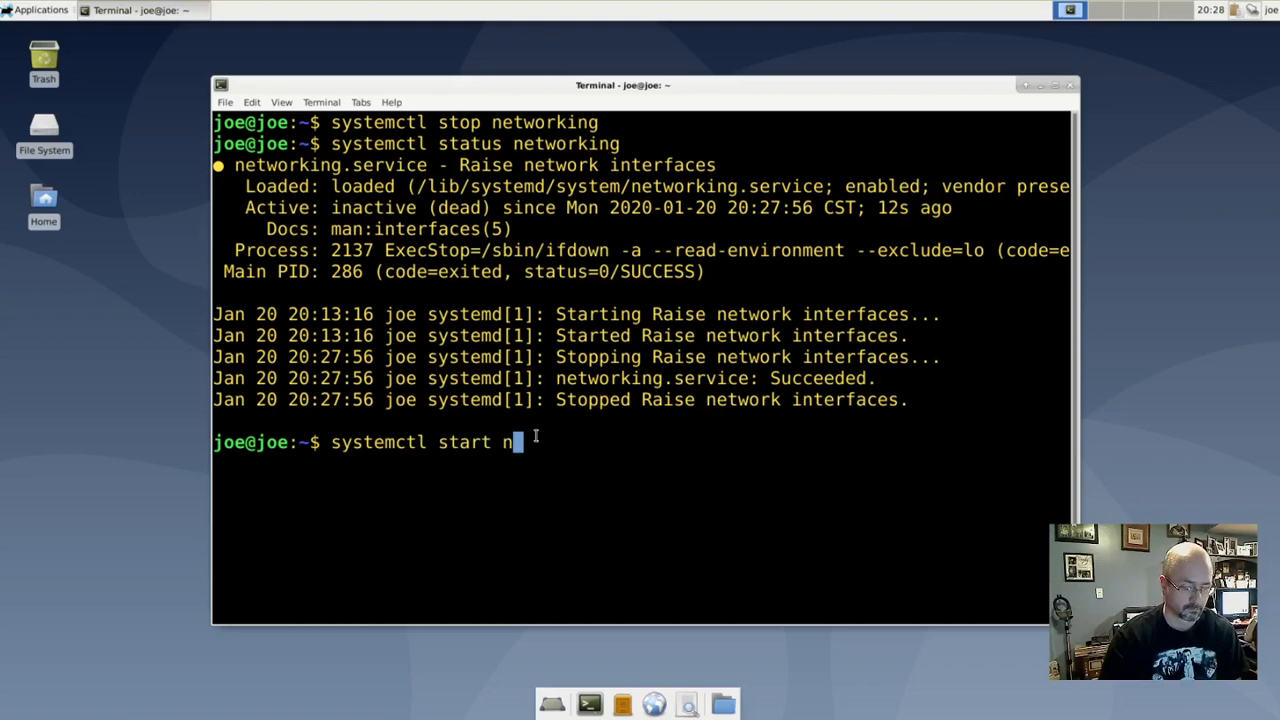
type("etworkin")
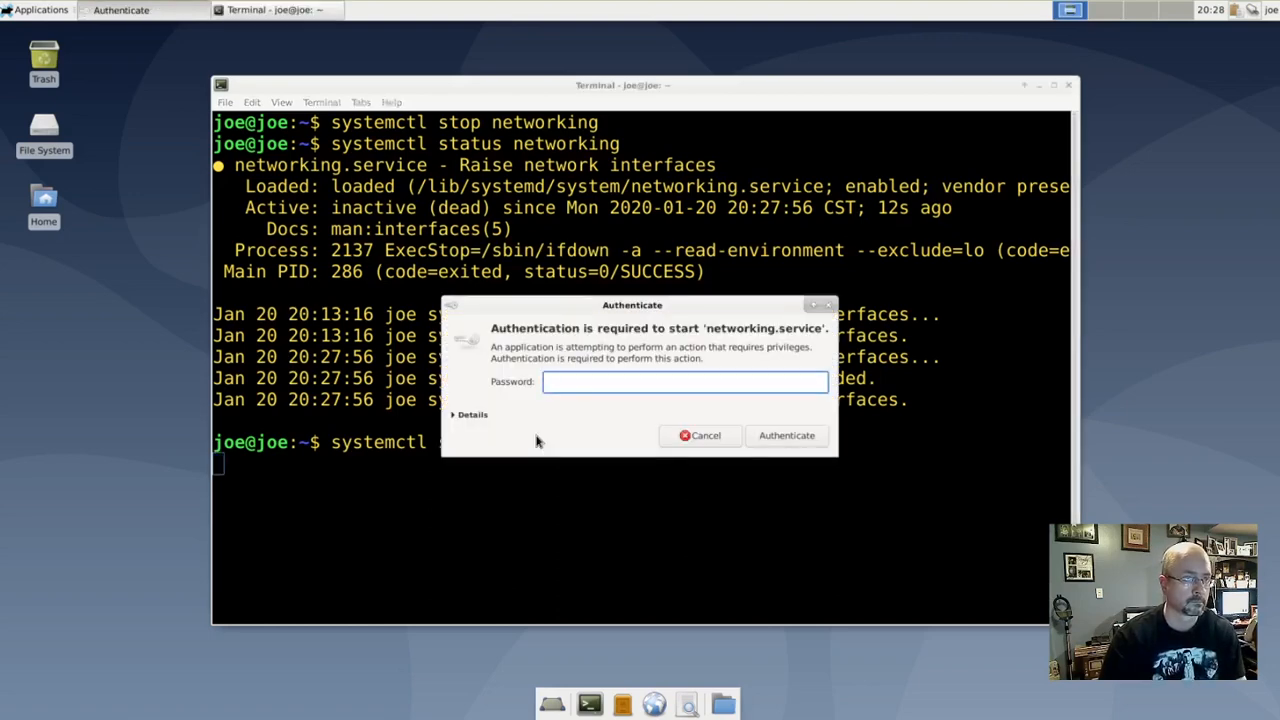
type("password")
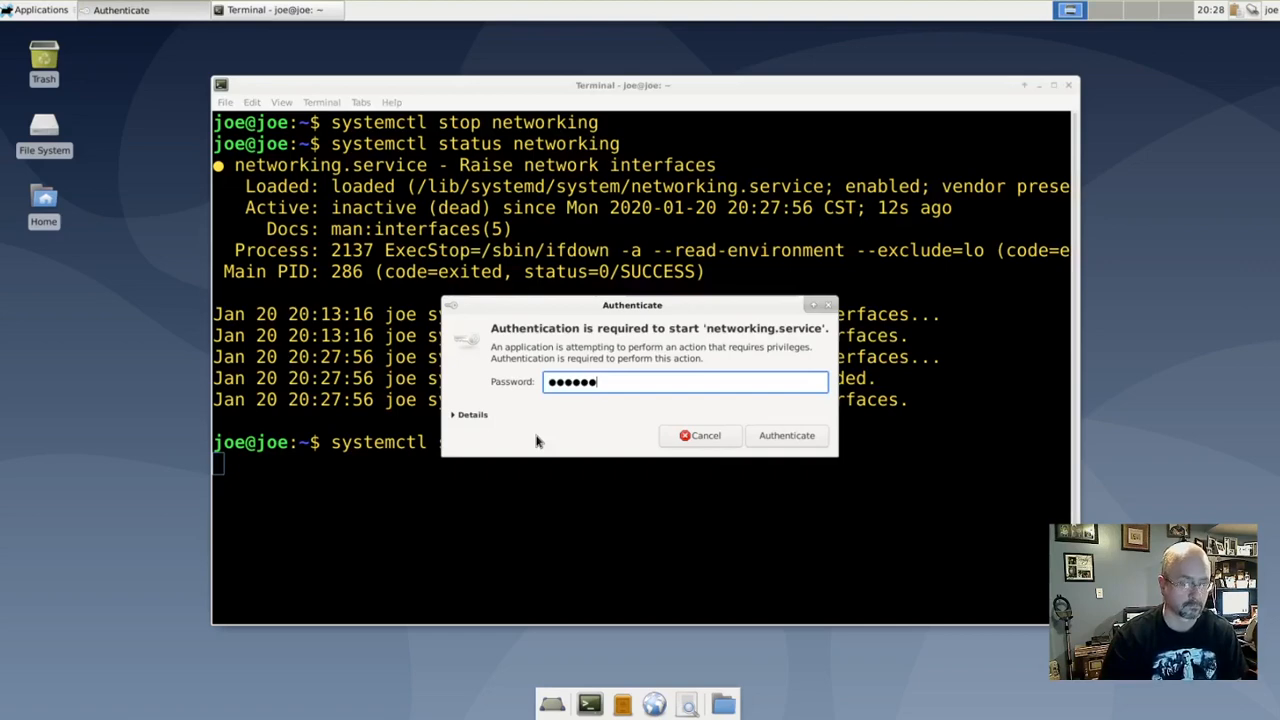
left_click(786, 436)
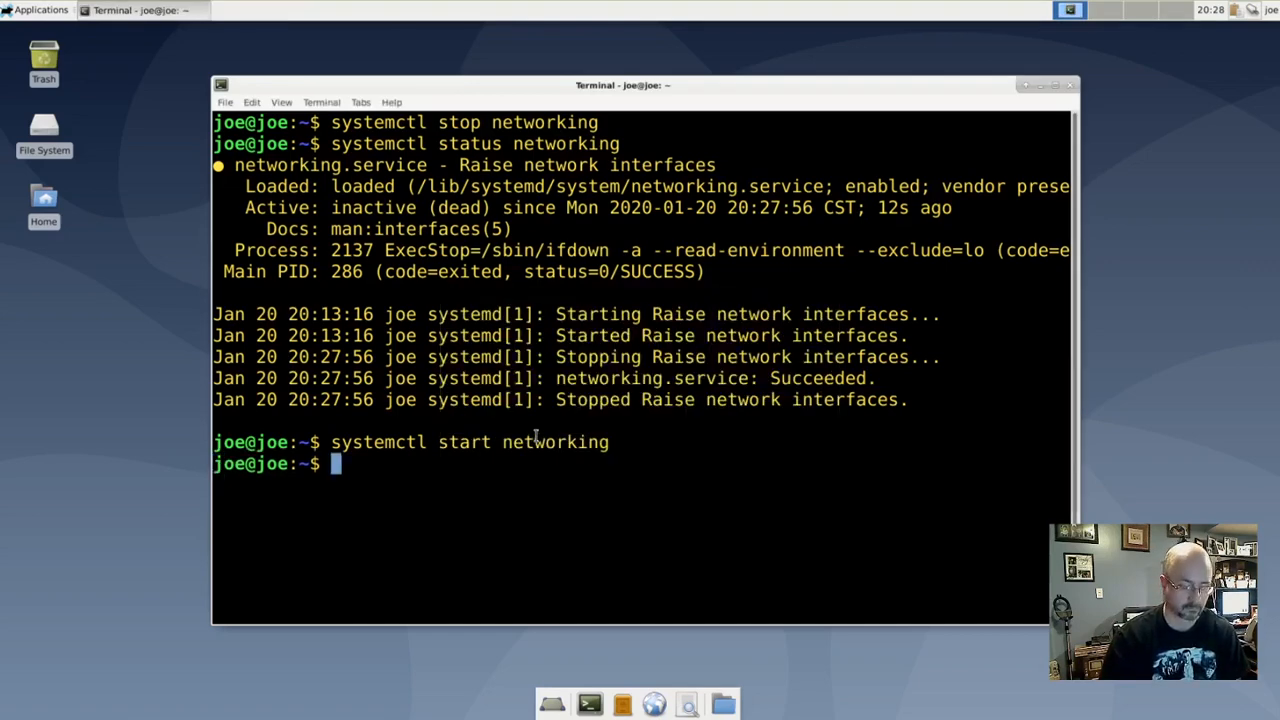
- Confirm networking reports active (exited) via systemctl status, then clear the screen
type("systemctl status networking")
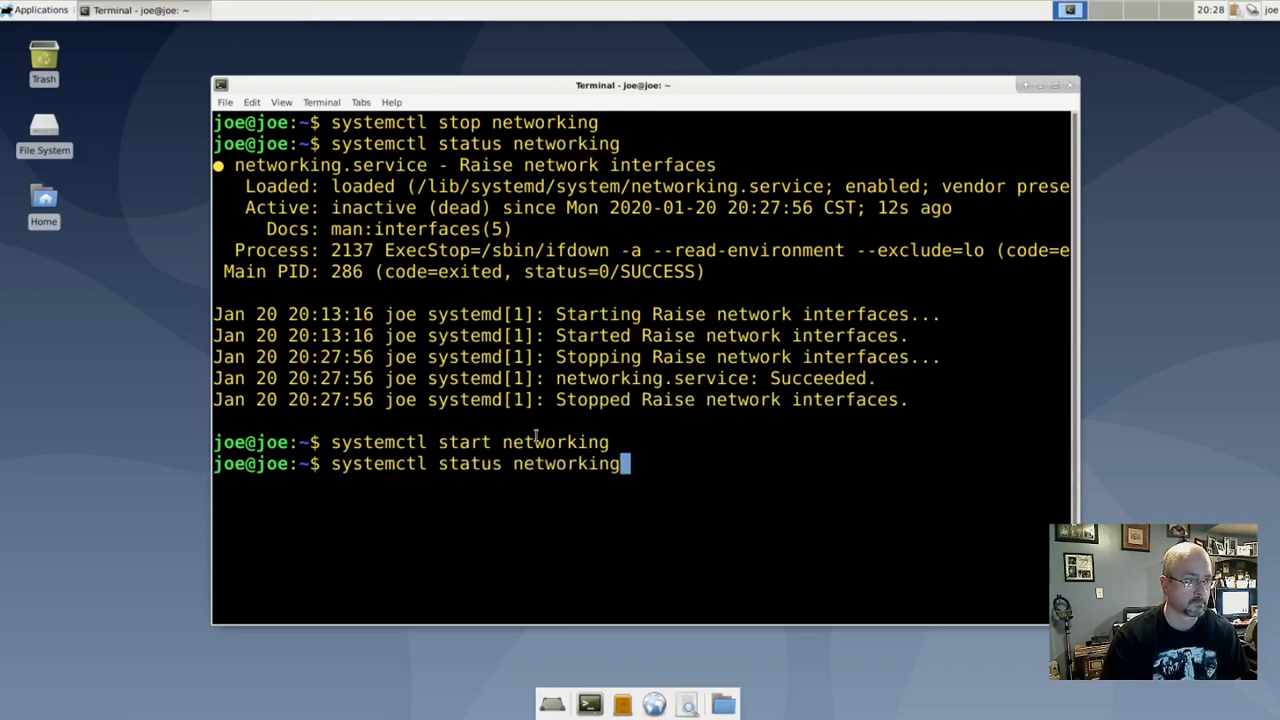
key("Return")
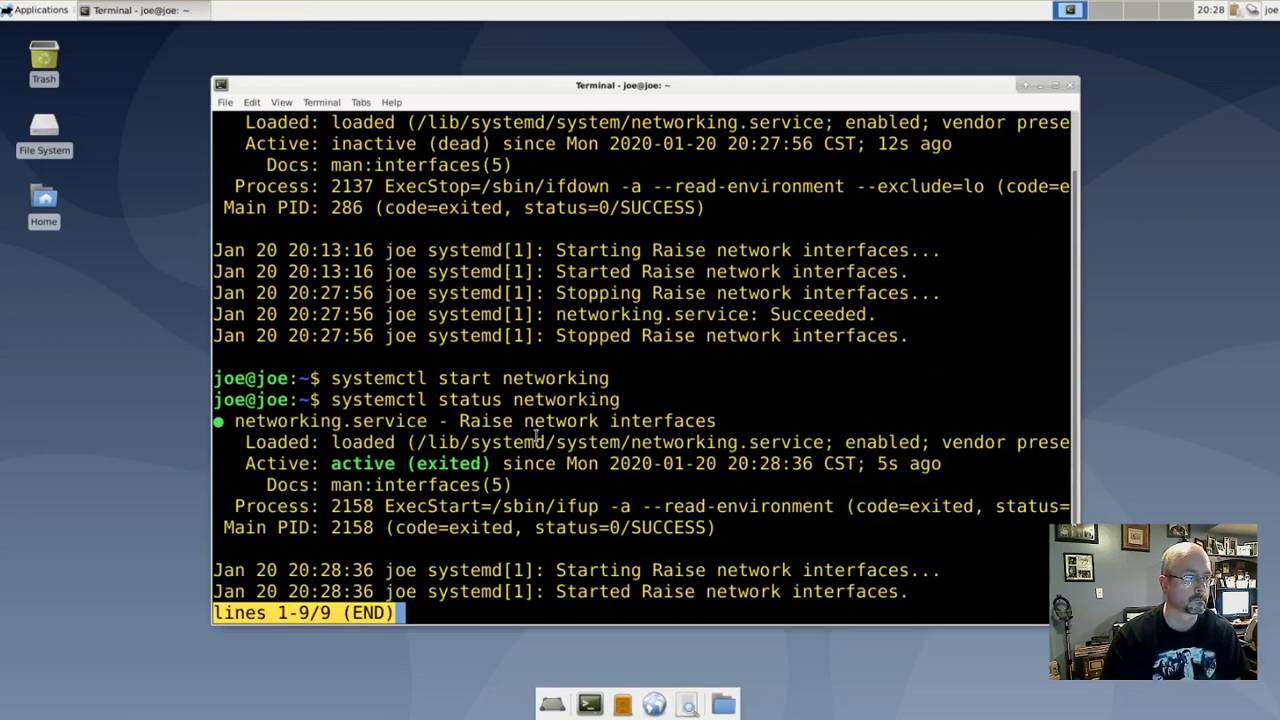
double_click(362, 464)
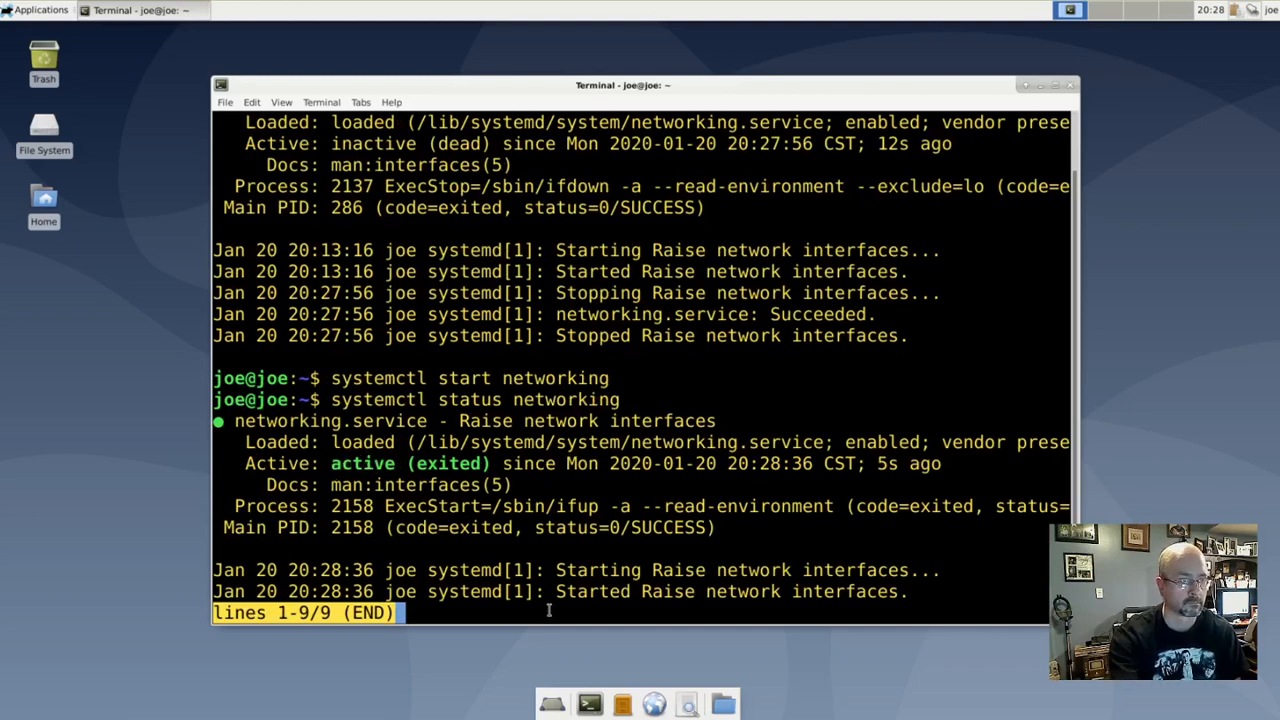
key("q")
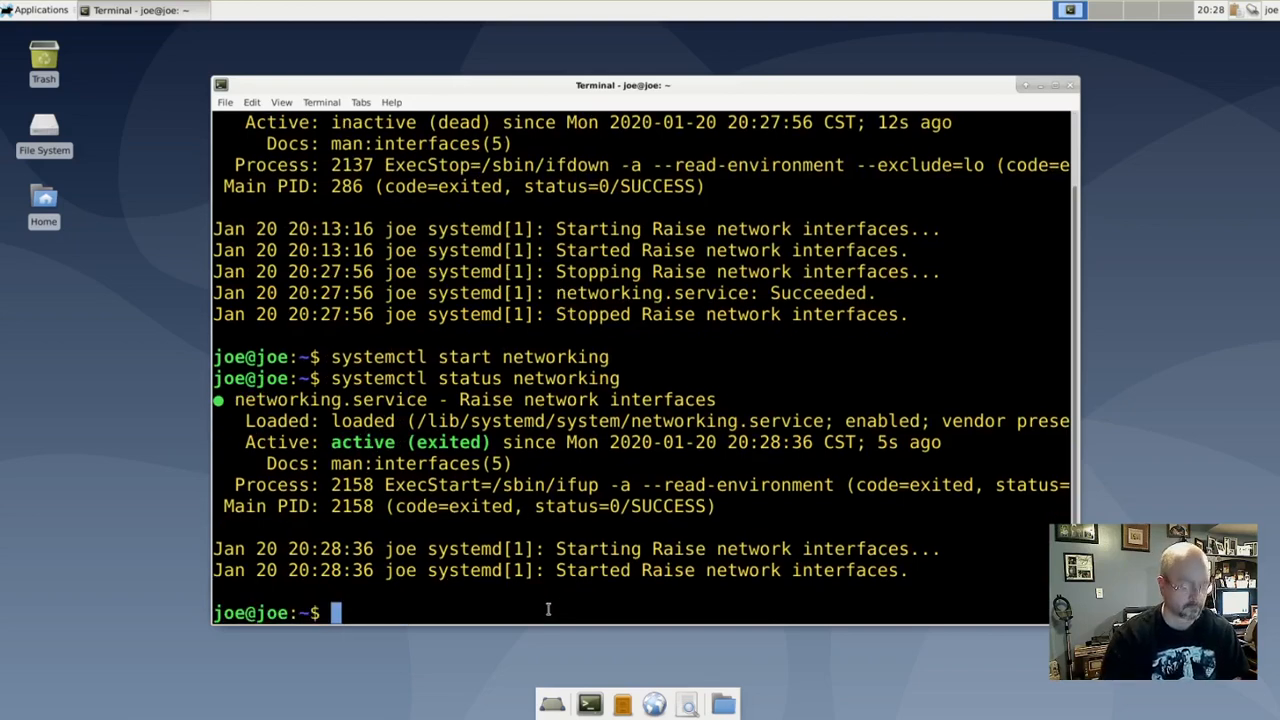
type("clear")
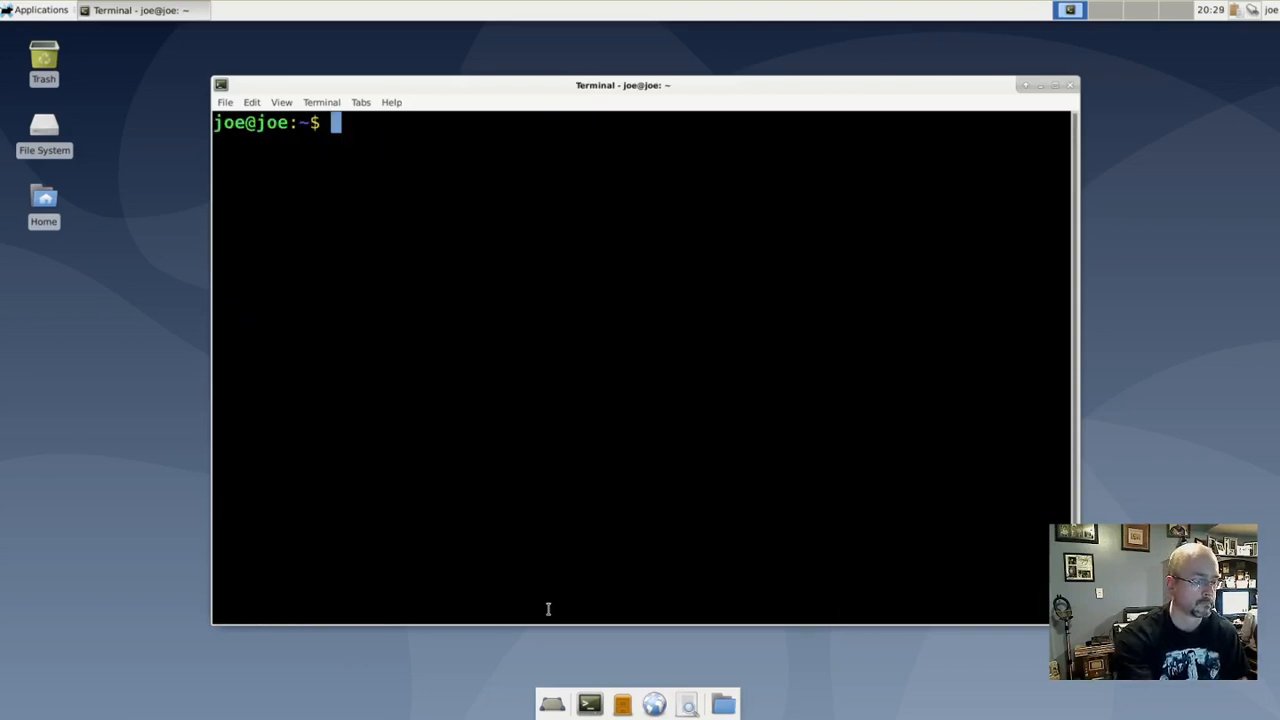
- Restart networking with 'systemctl restart networking', supplying the password to authorize it
type("syst")
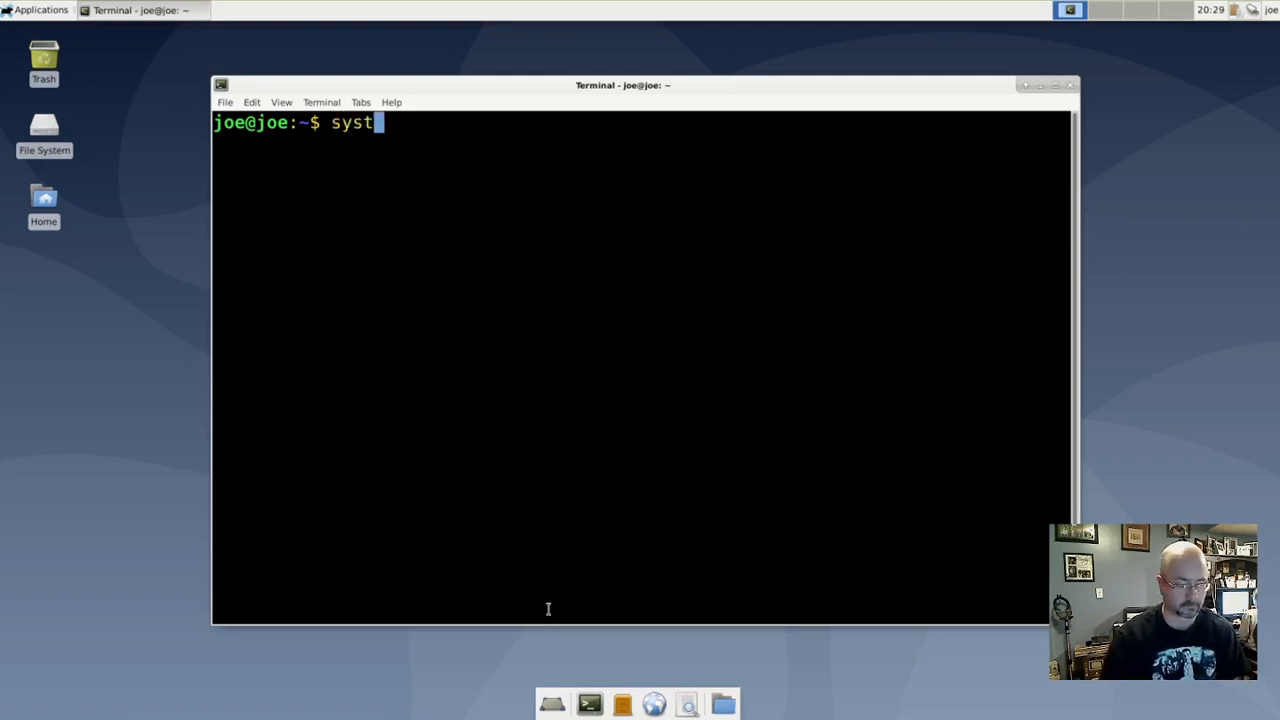
type("emctl")
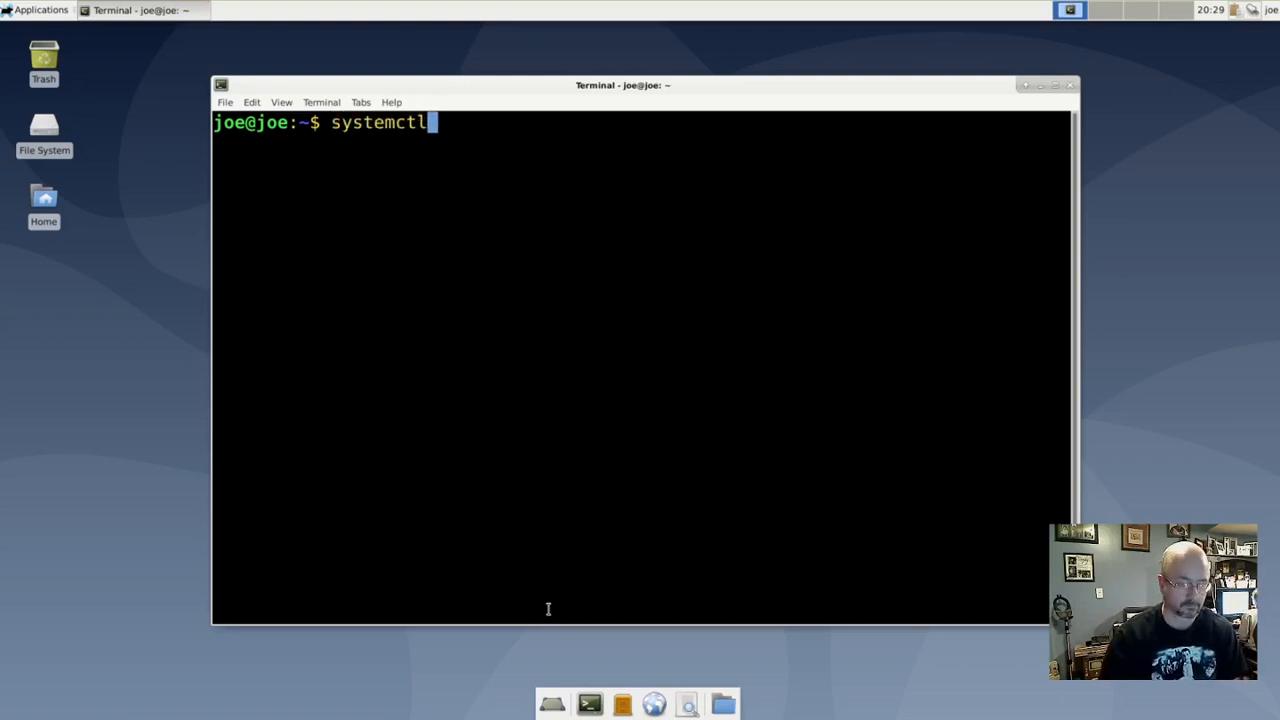
type("res")
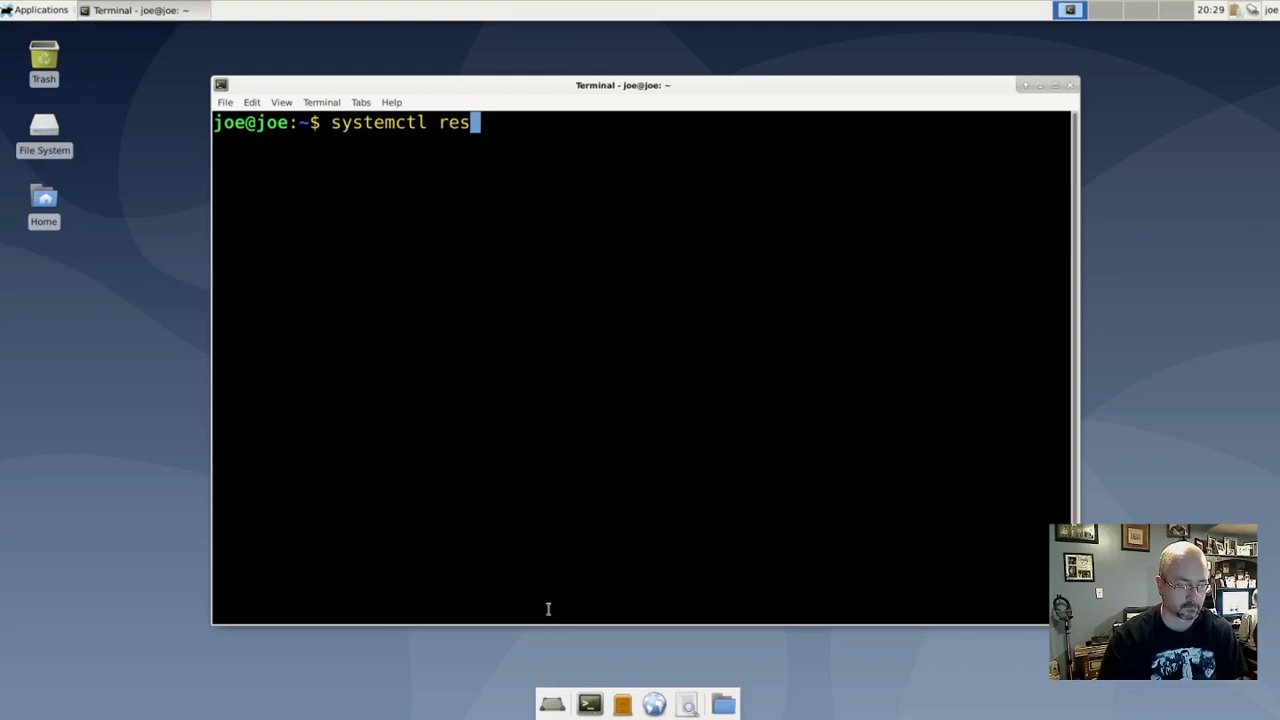
type("tart n")
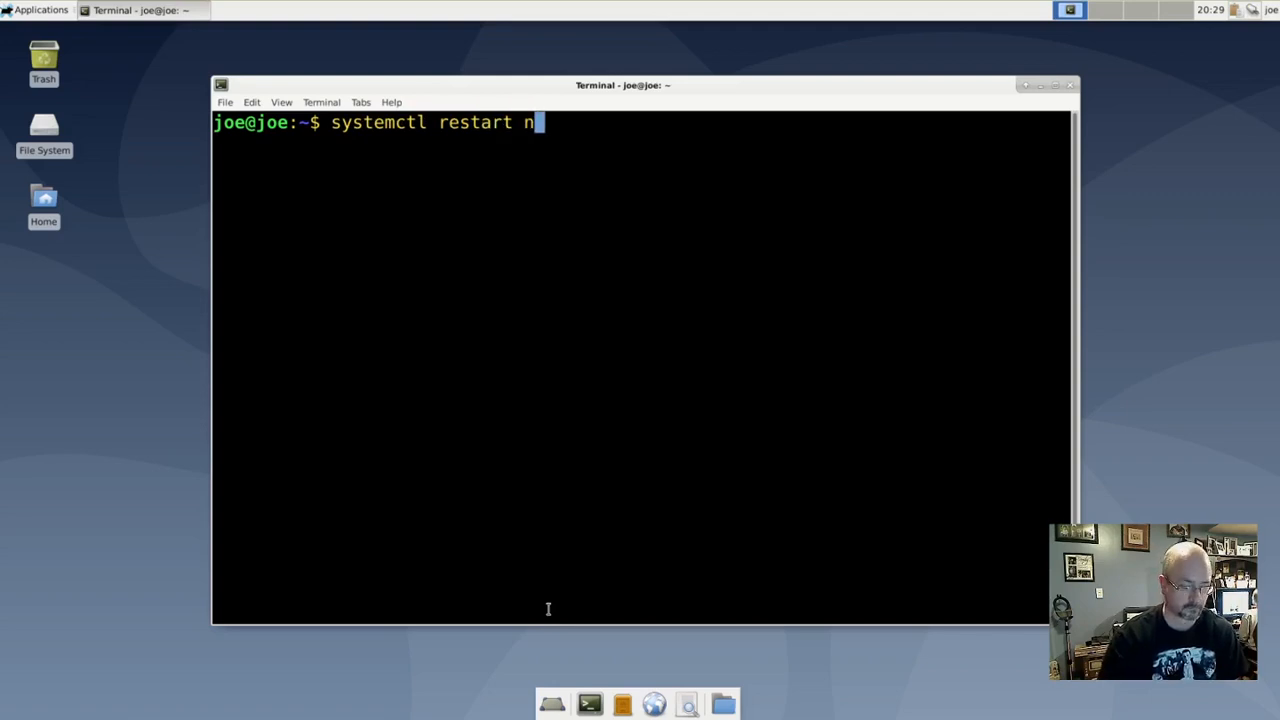
type("two")
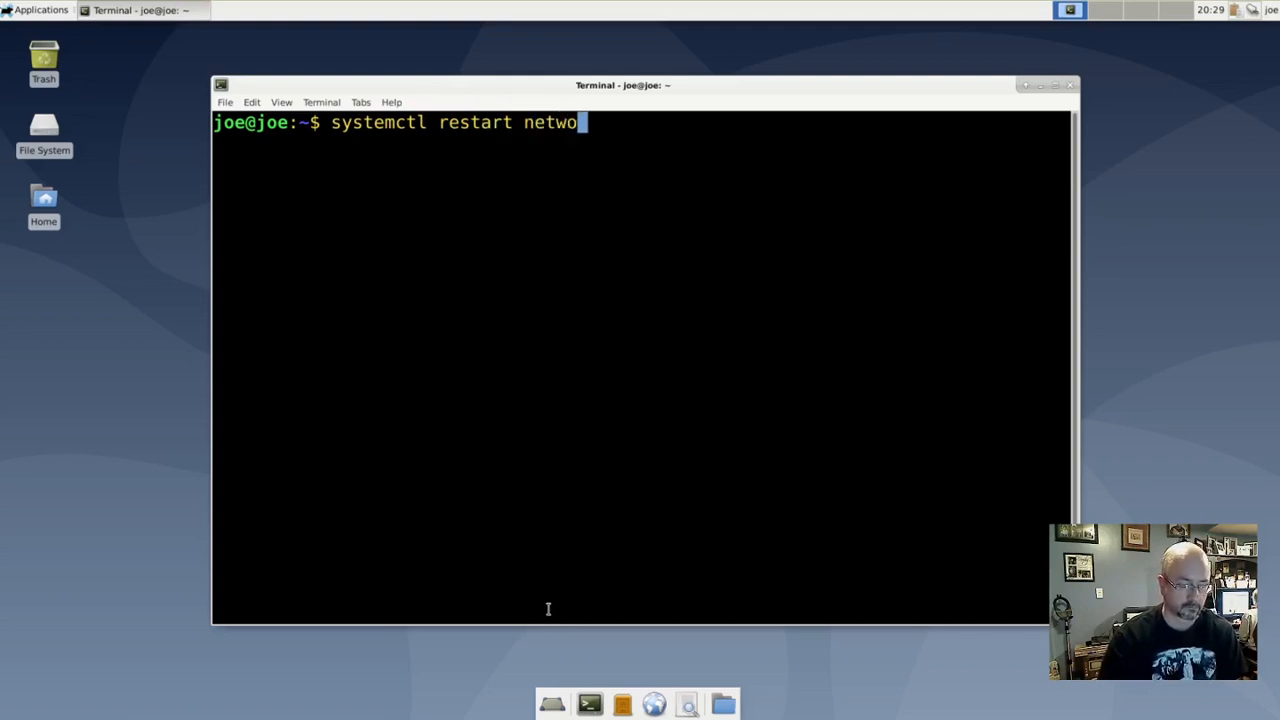
type("rking")
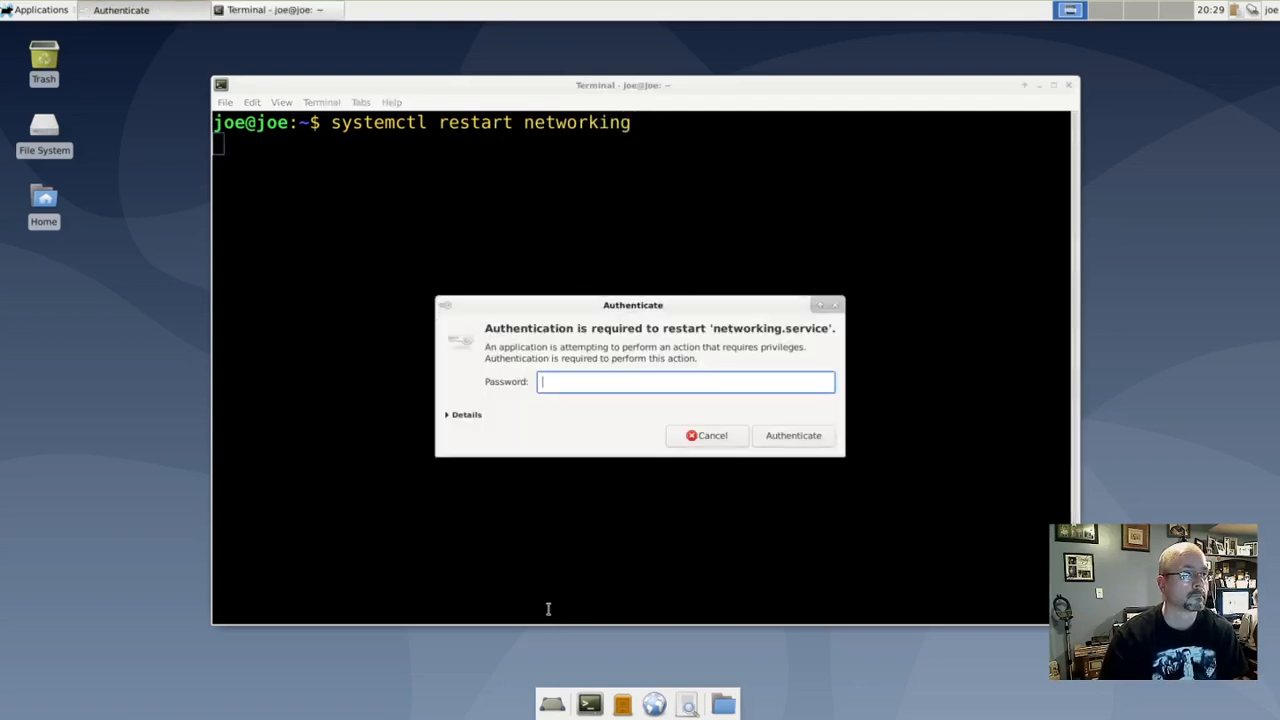
type("password")
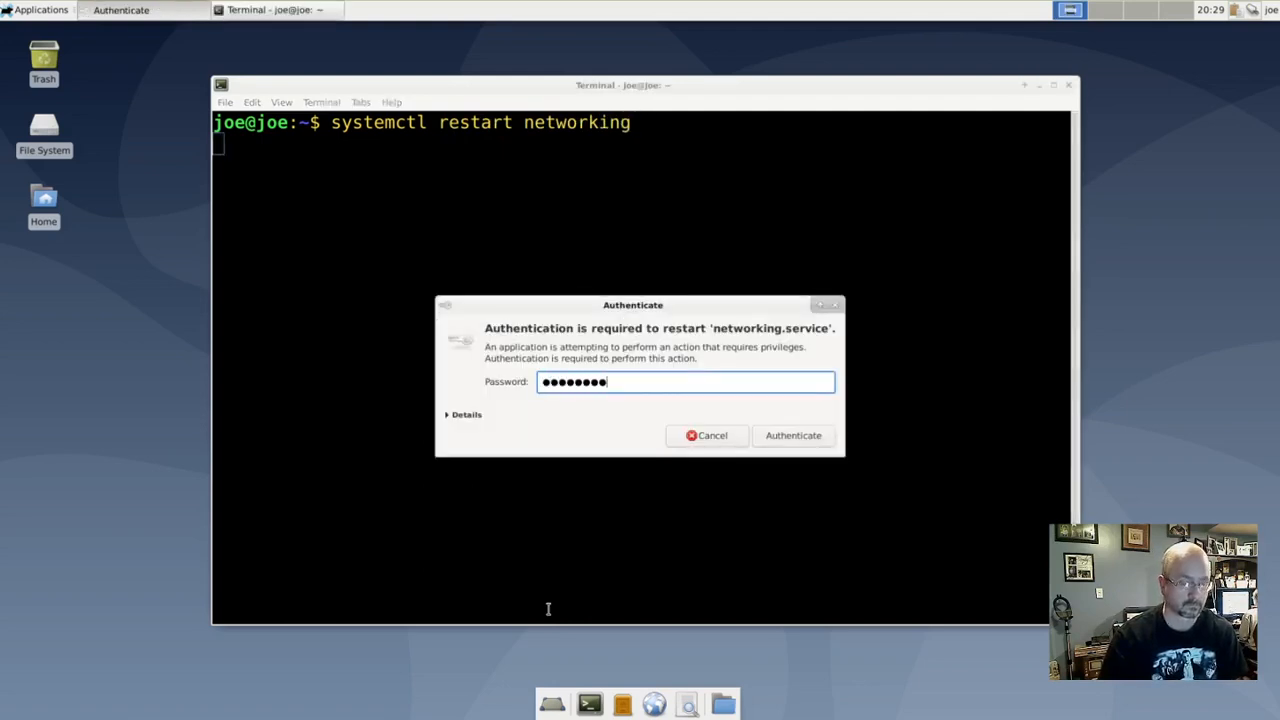
left_click(792, 436)
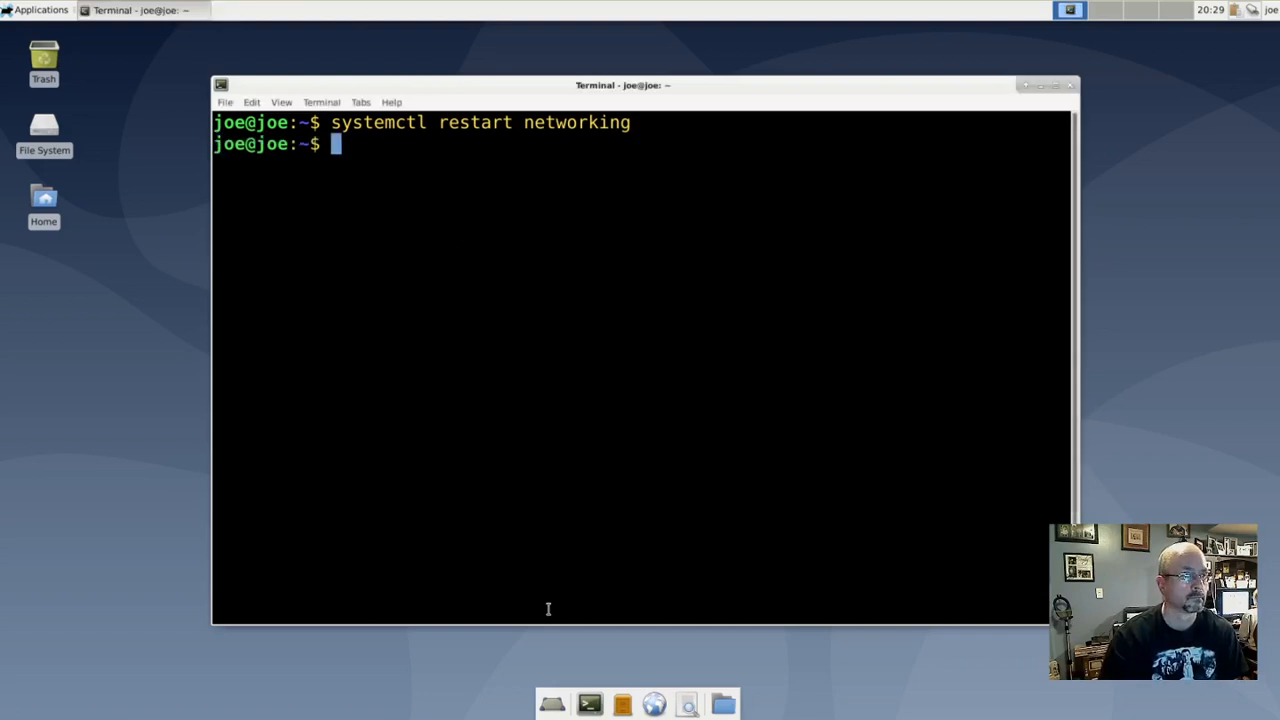
- Verify the restarted networking service shows active (exited), then leave the pager
type("systemctl")
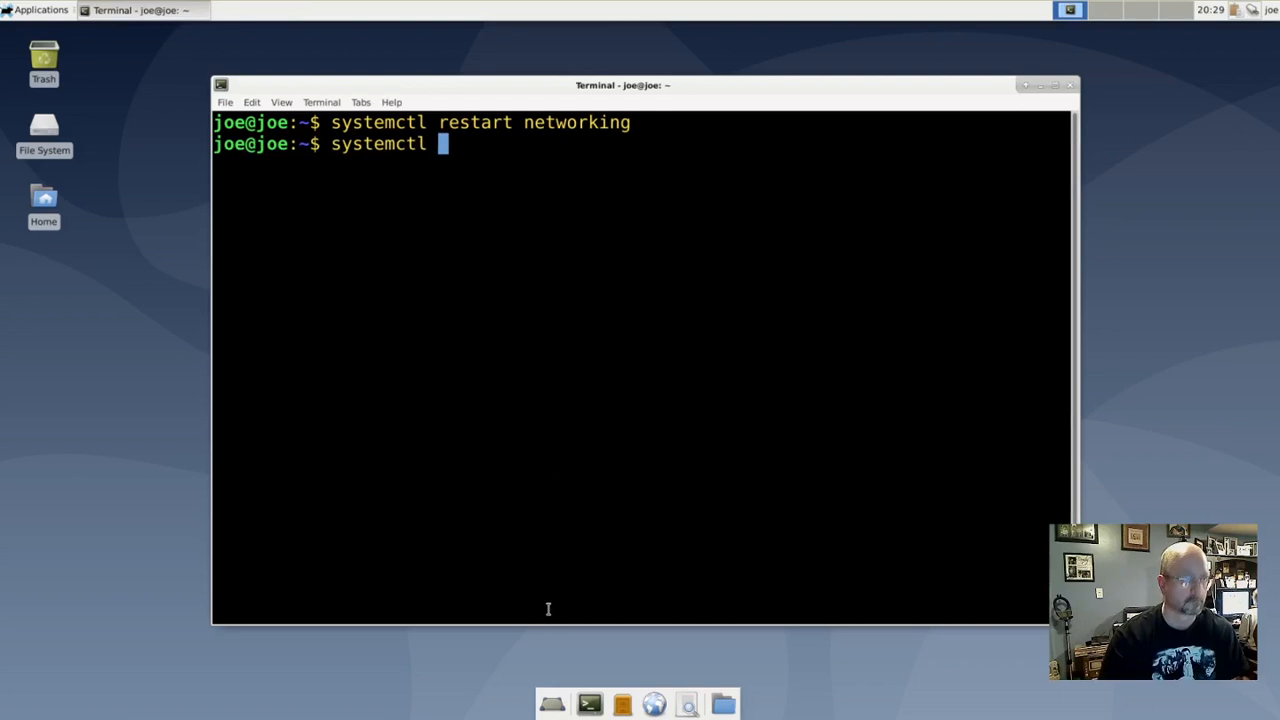
type("status")
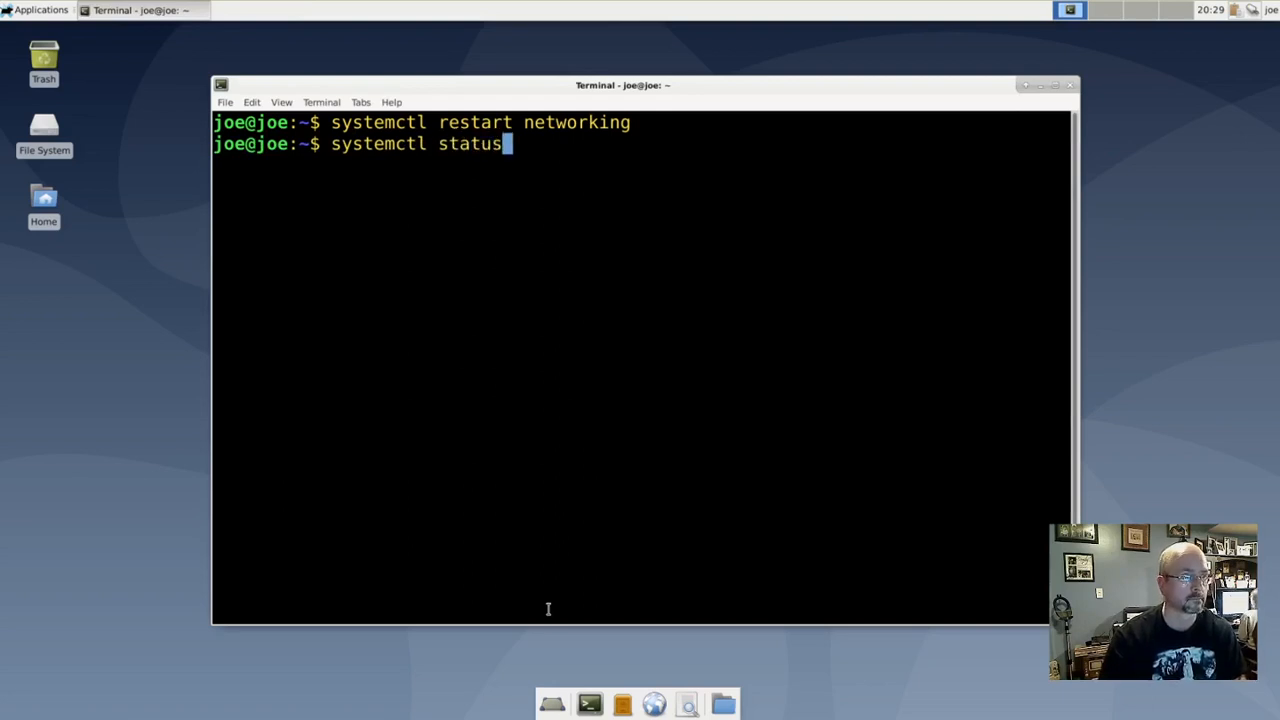
type("networ")
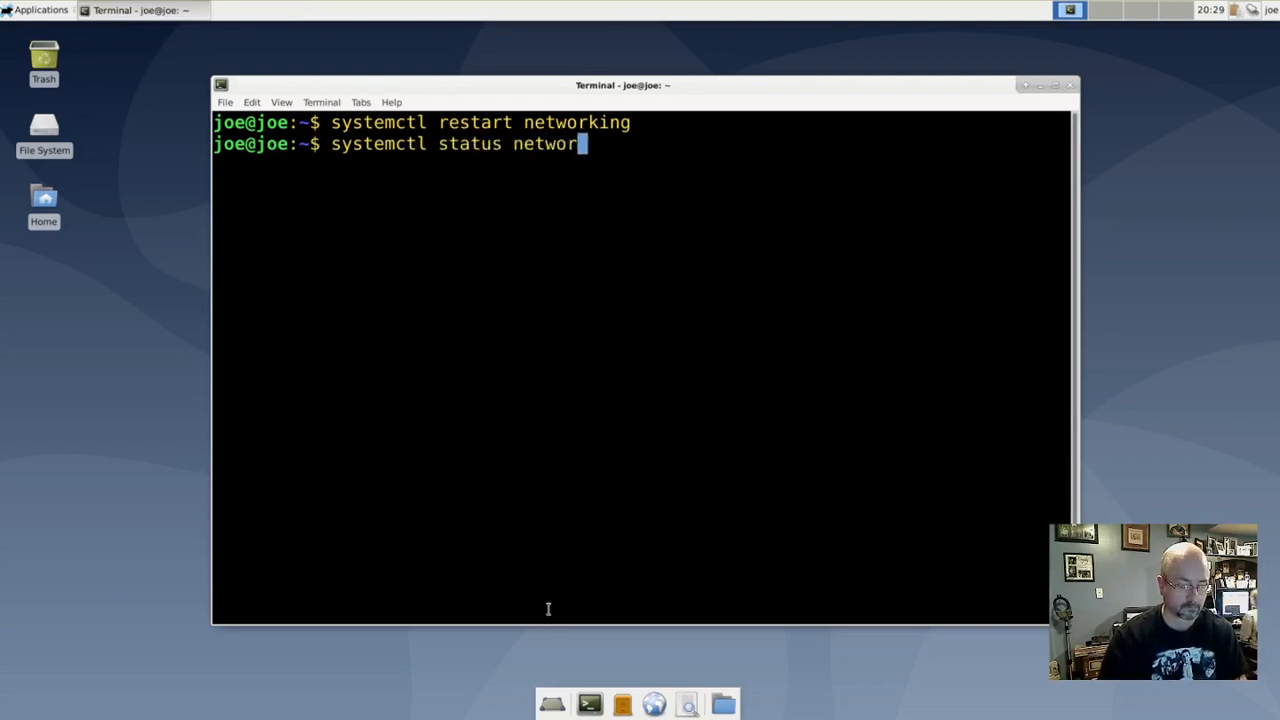
type("king")
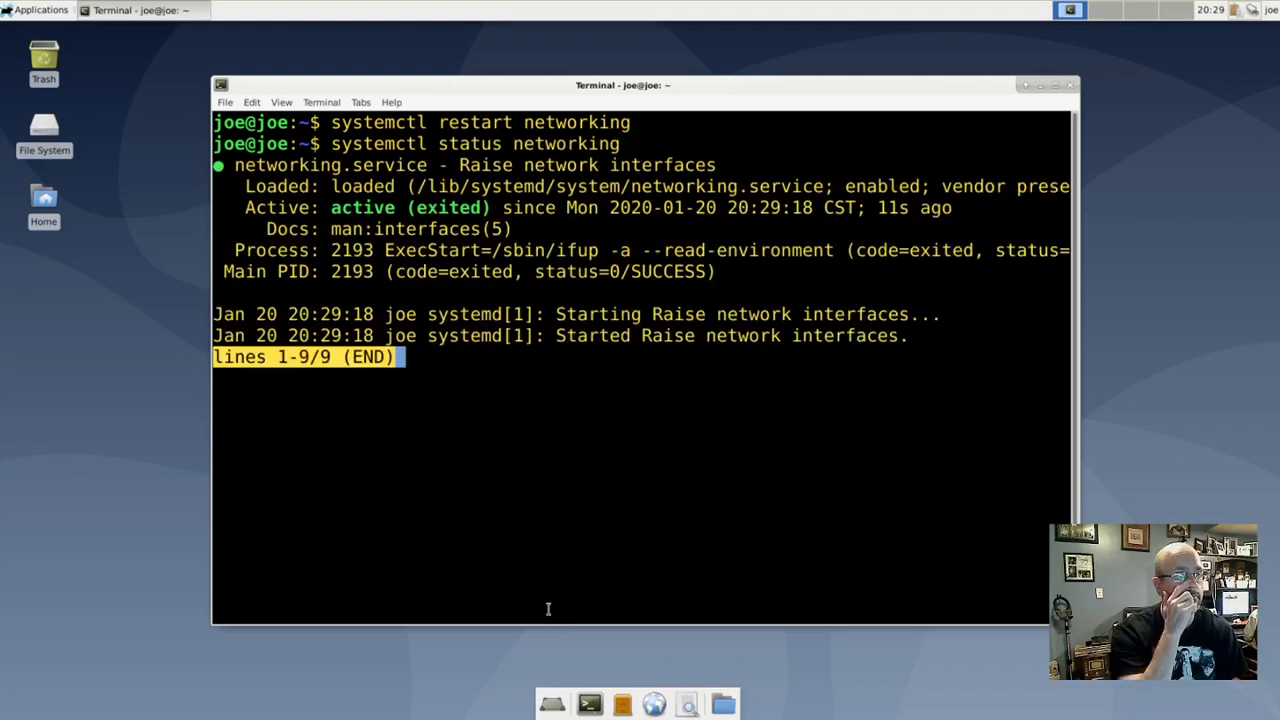
mouse_move(552, 582)
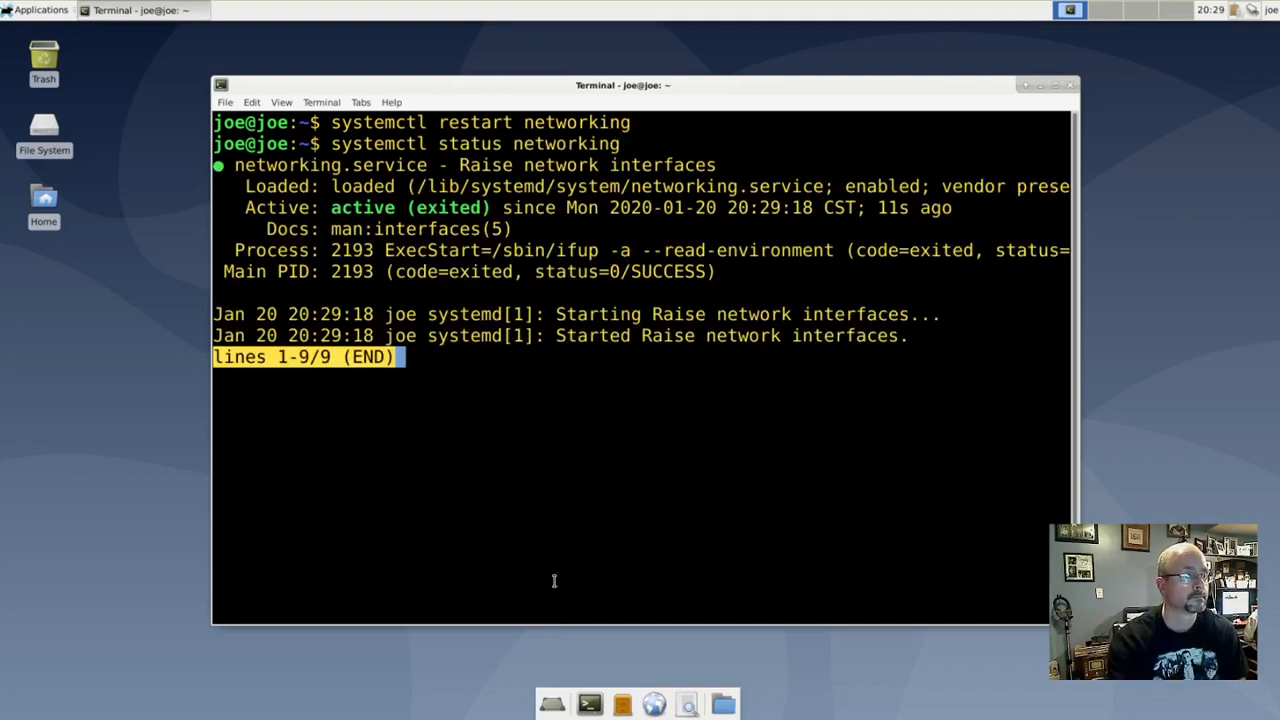
key("q")
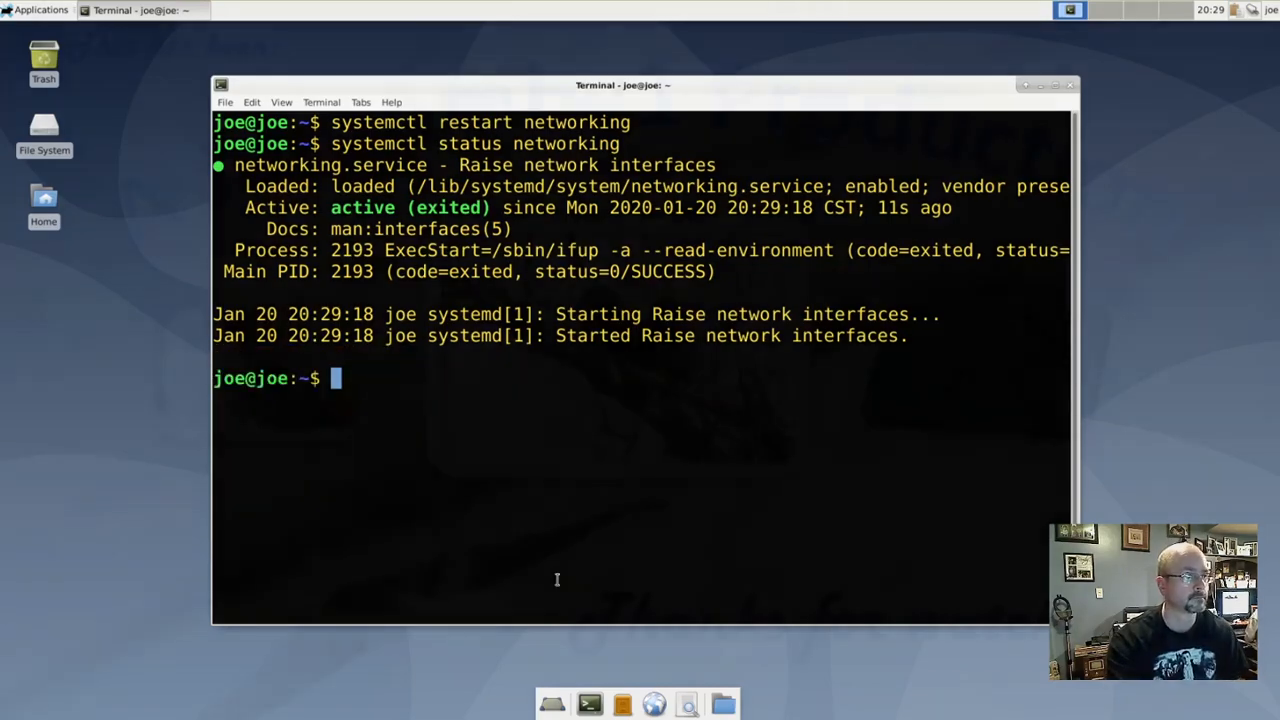